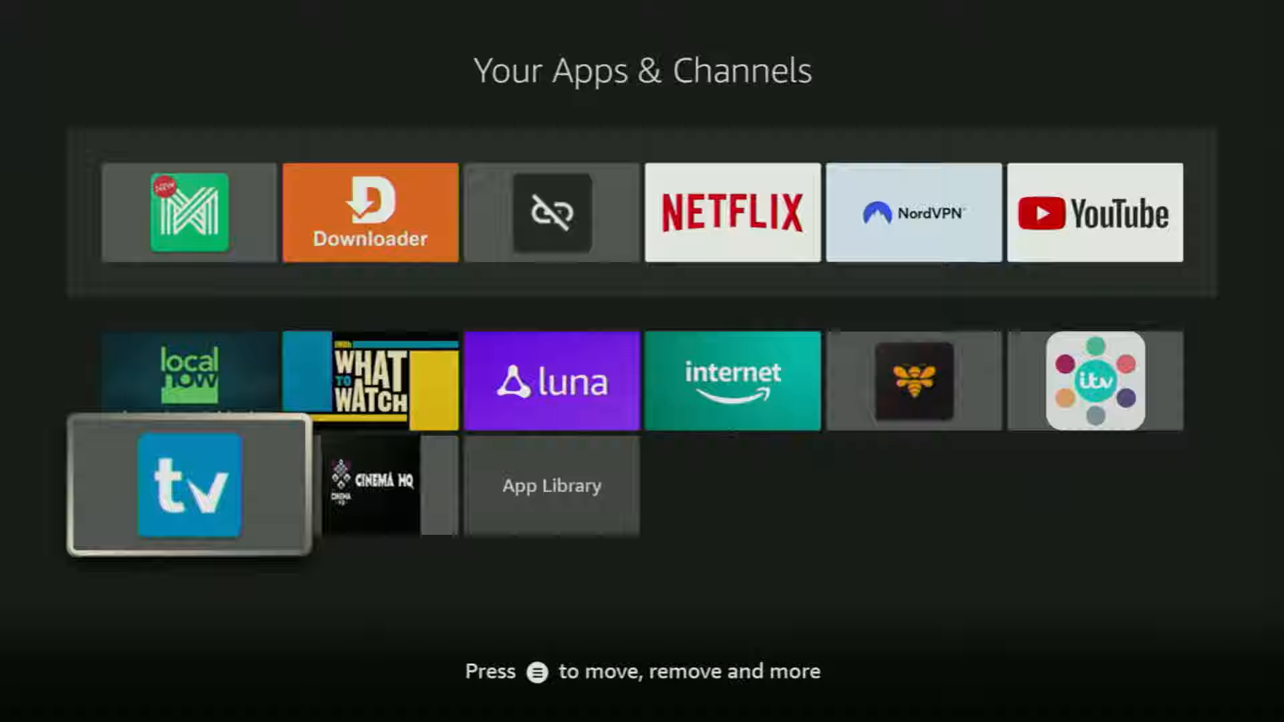
Launch TiviMate to see its add-playlist prompt, then go back to the Fire TV home screen
left_click(187, 483)
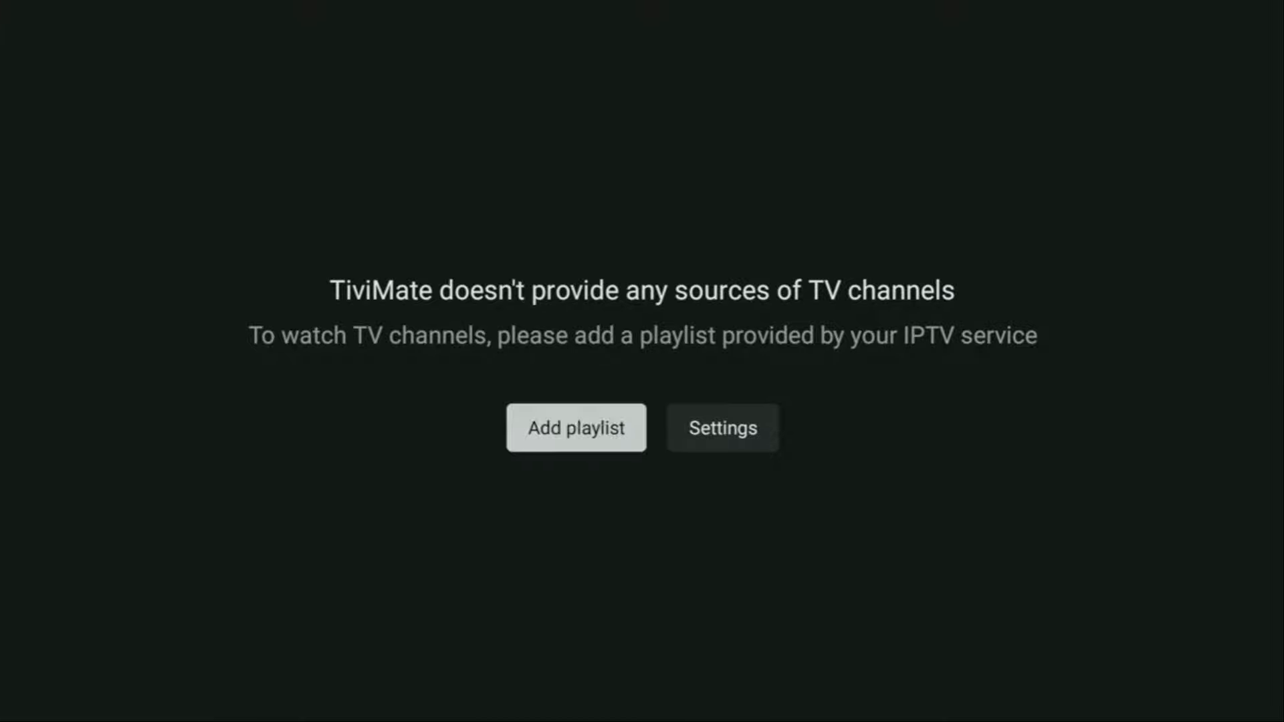
left_click(575, 427)
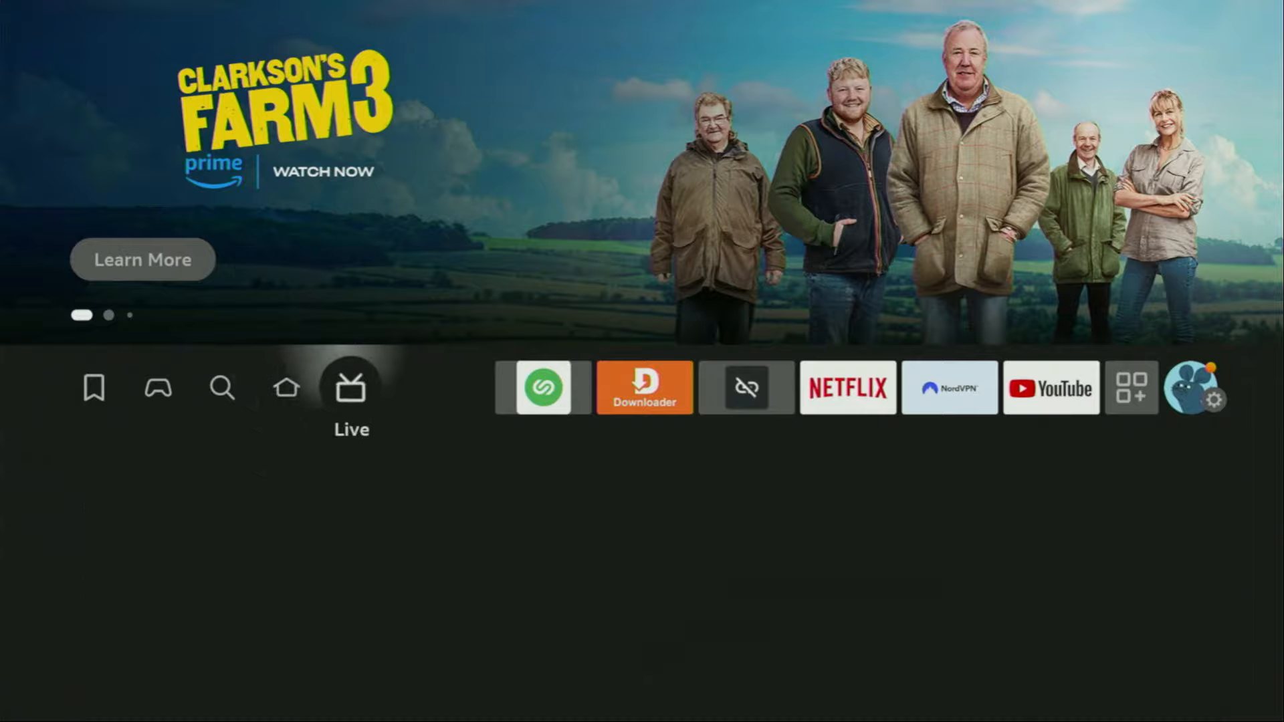
left_click(1131, 388)
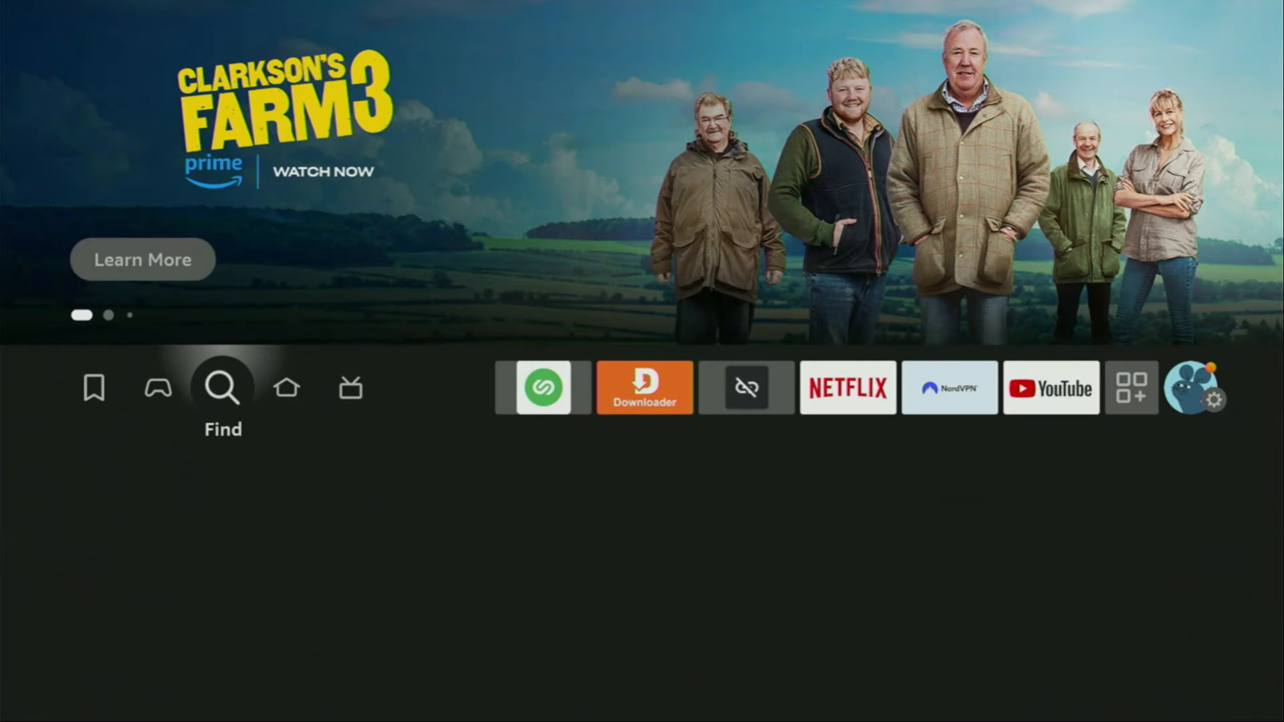
left_click(222, 387)
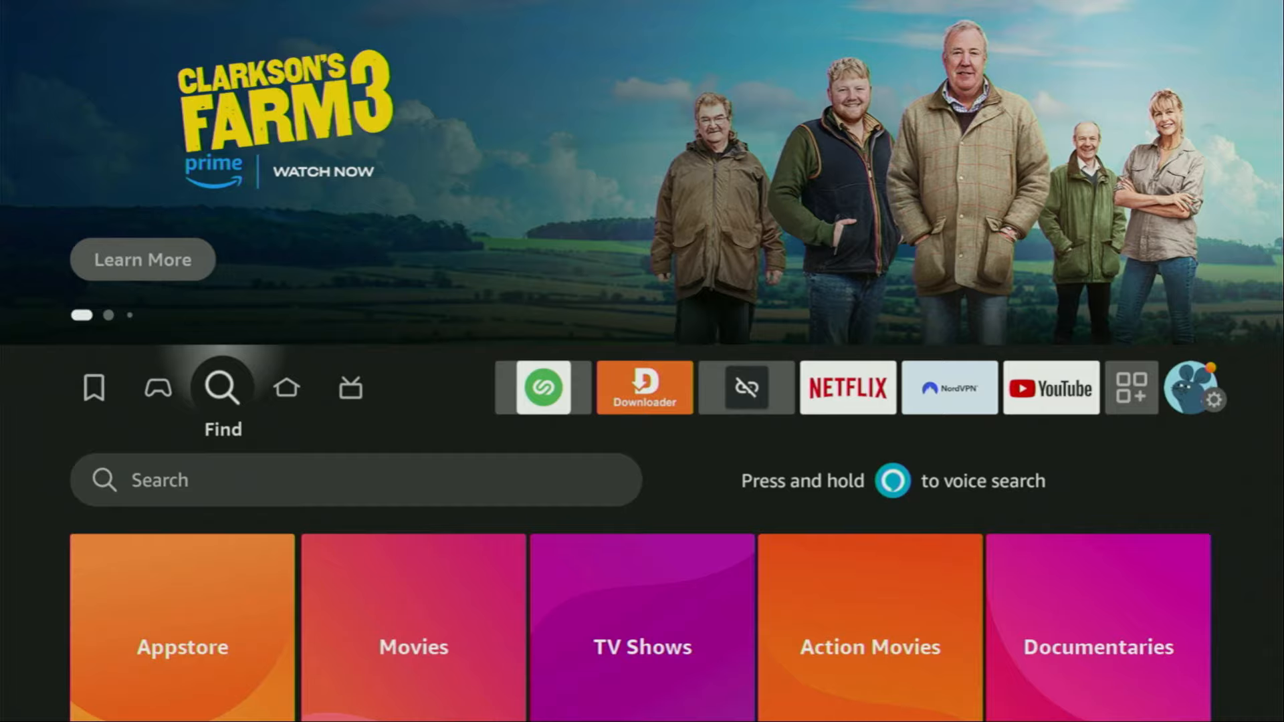
left_click(356, 480)
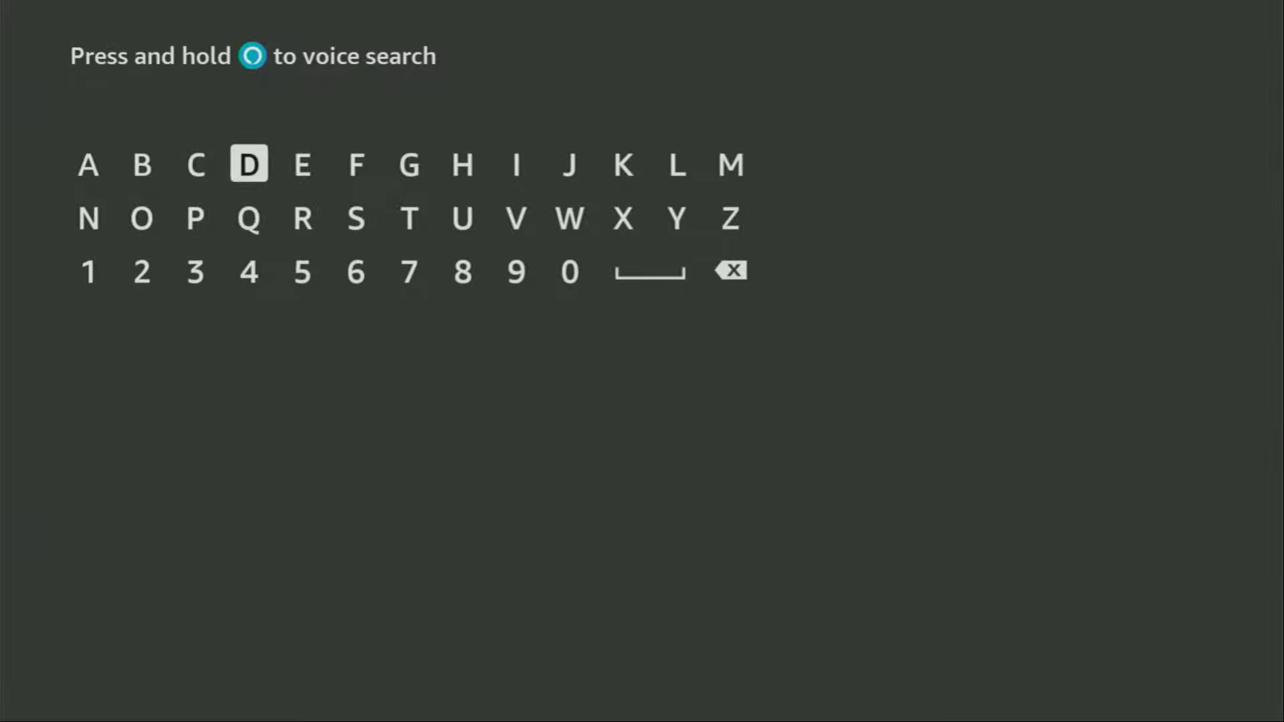
left_click(141, 217)
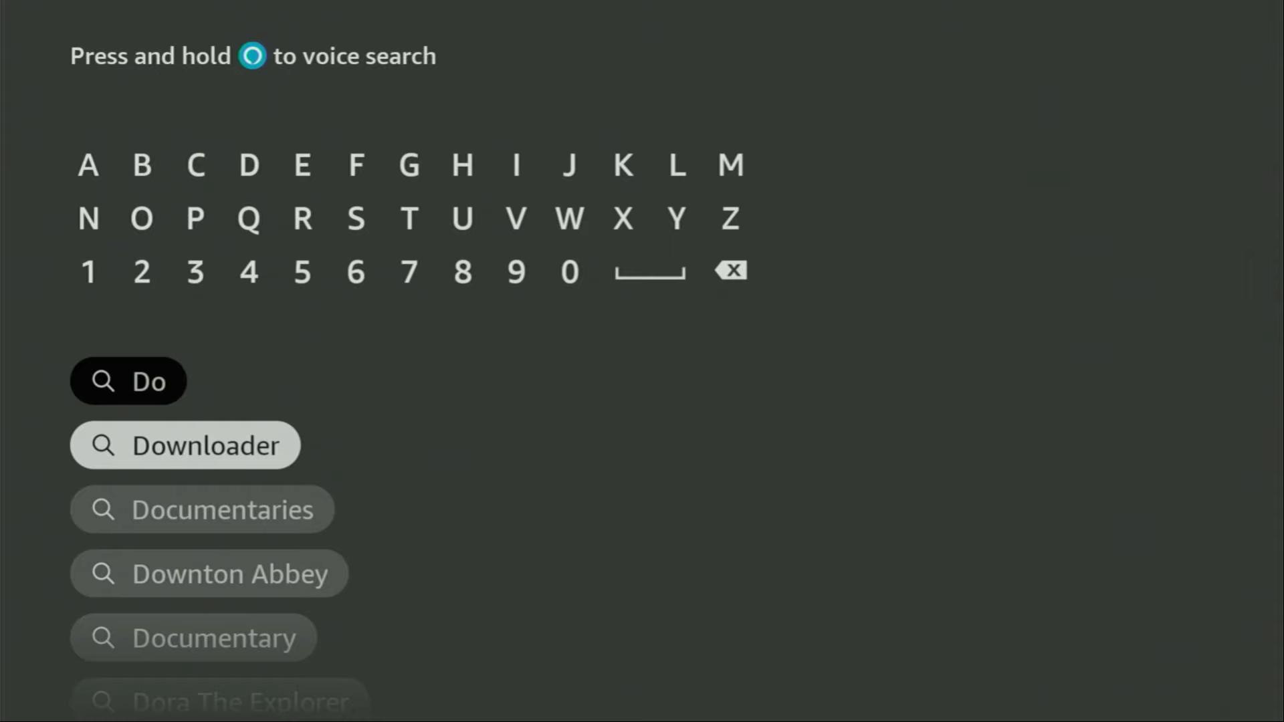
left_click(185, 444)
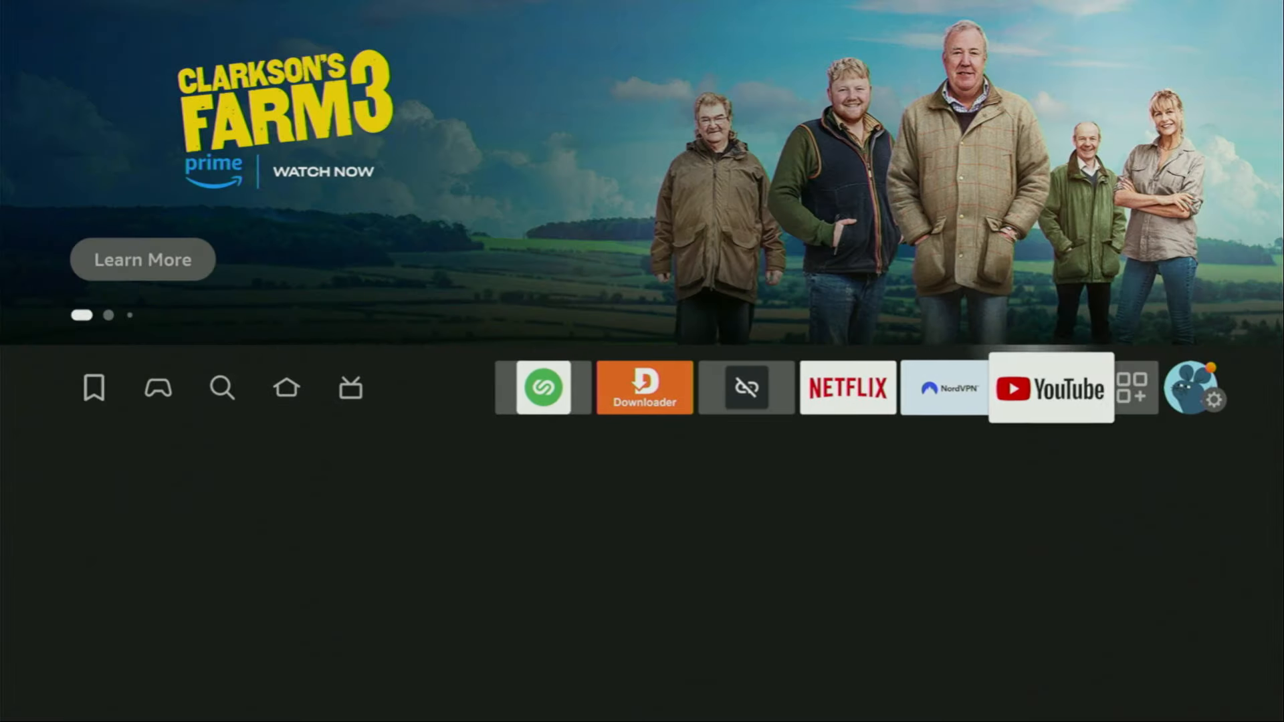
Go into Settings > My Fire TV and highlight the Developer options entry
left_click(1219, 401)
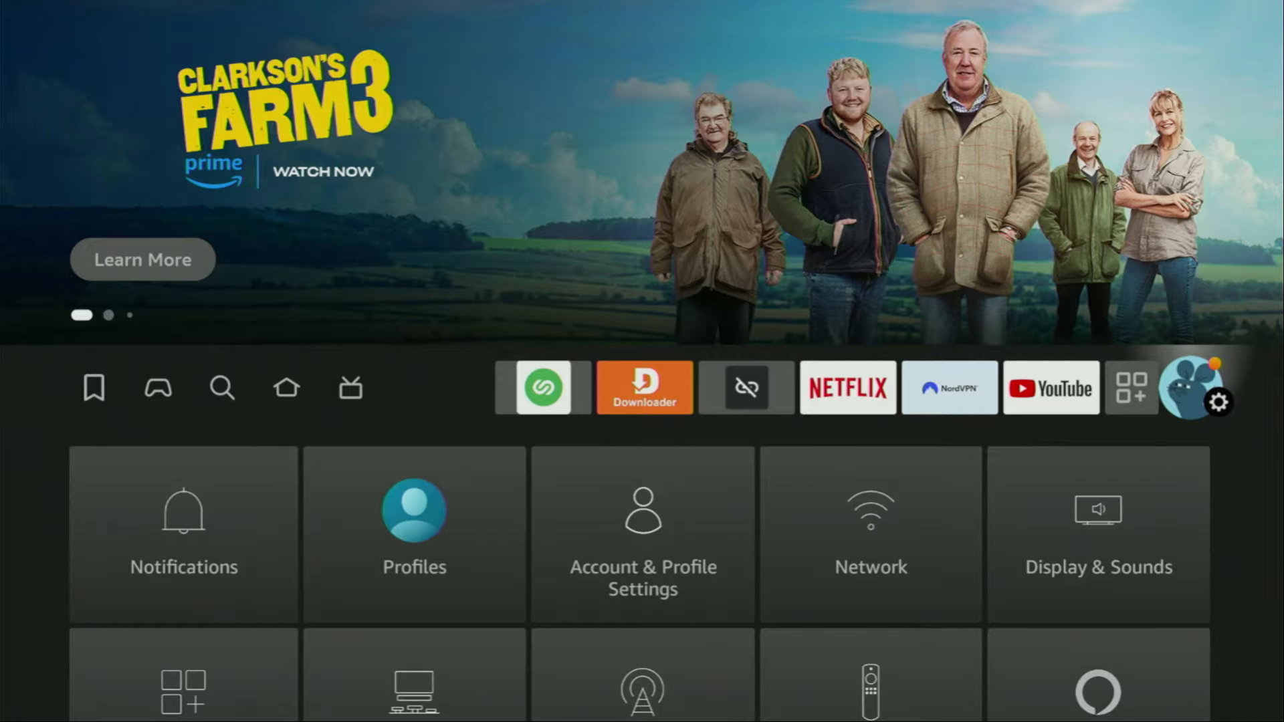
scroll("down", 3)
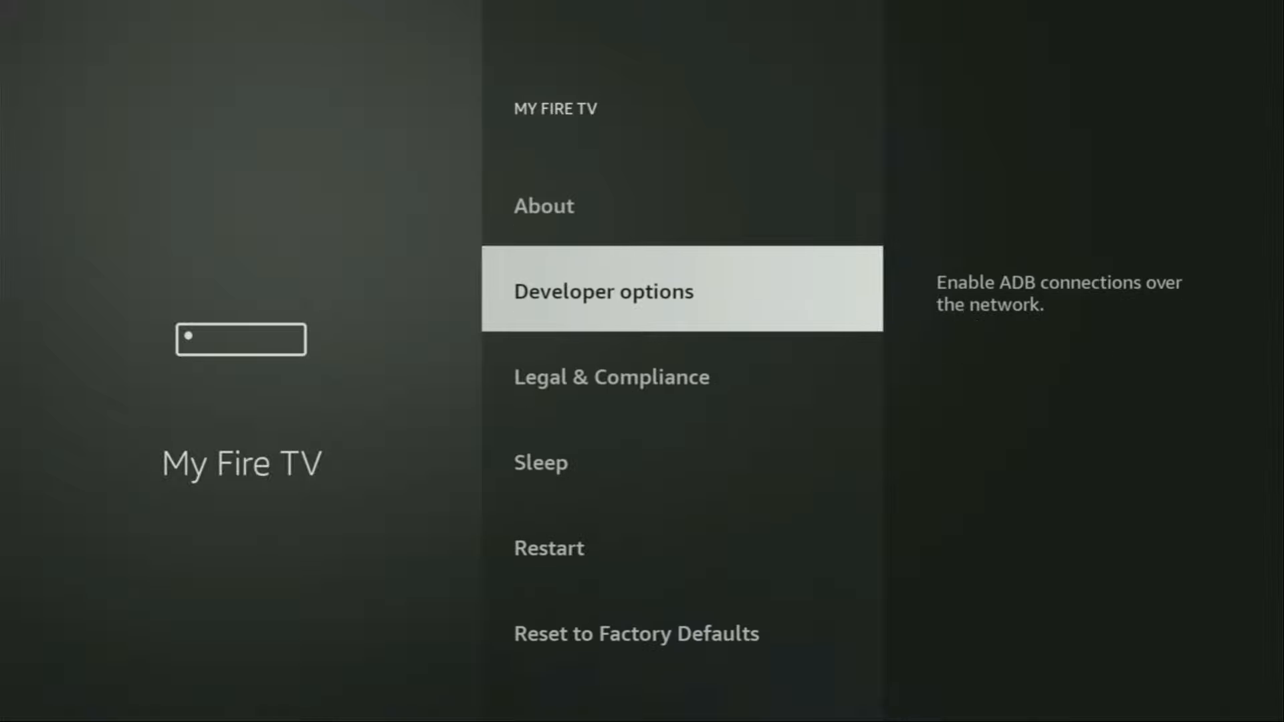
key("Down")
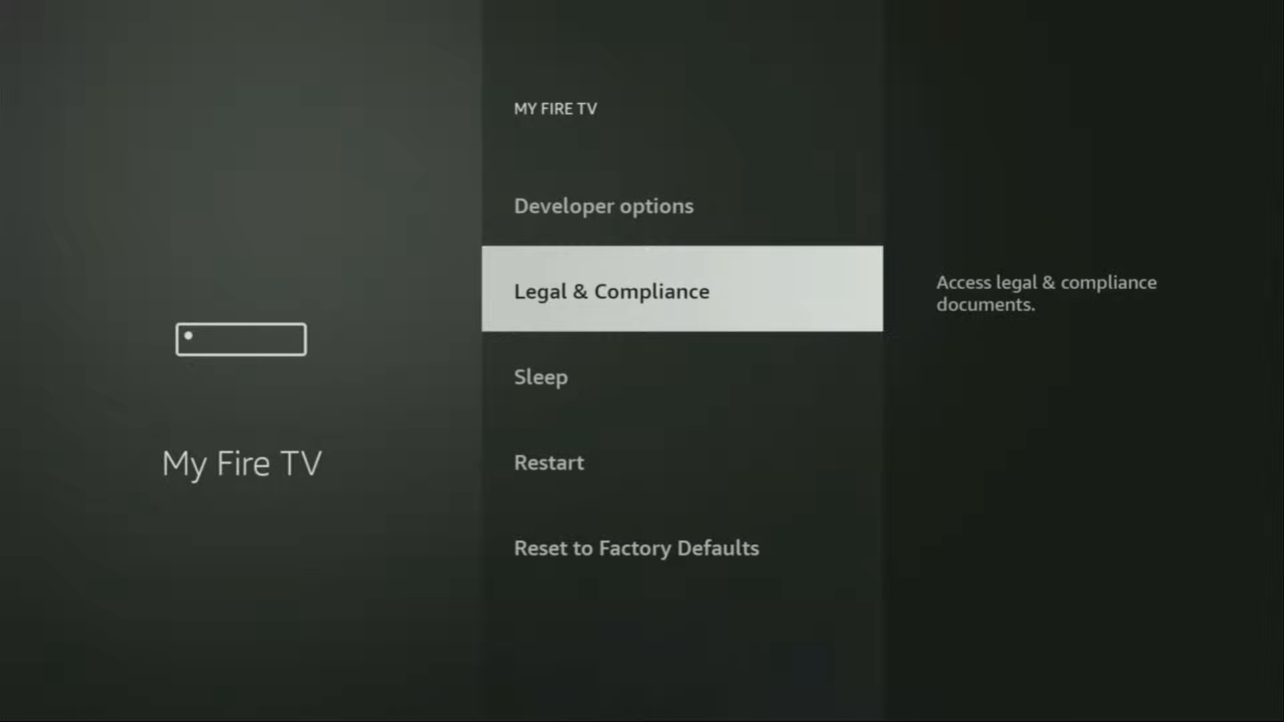
key("down")
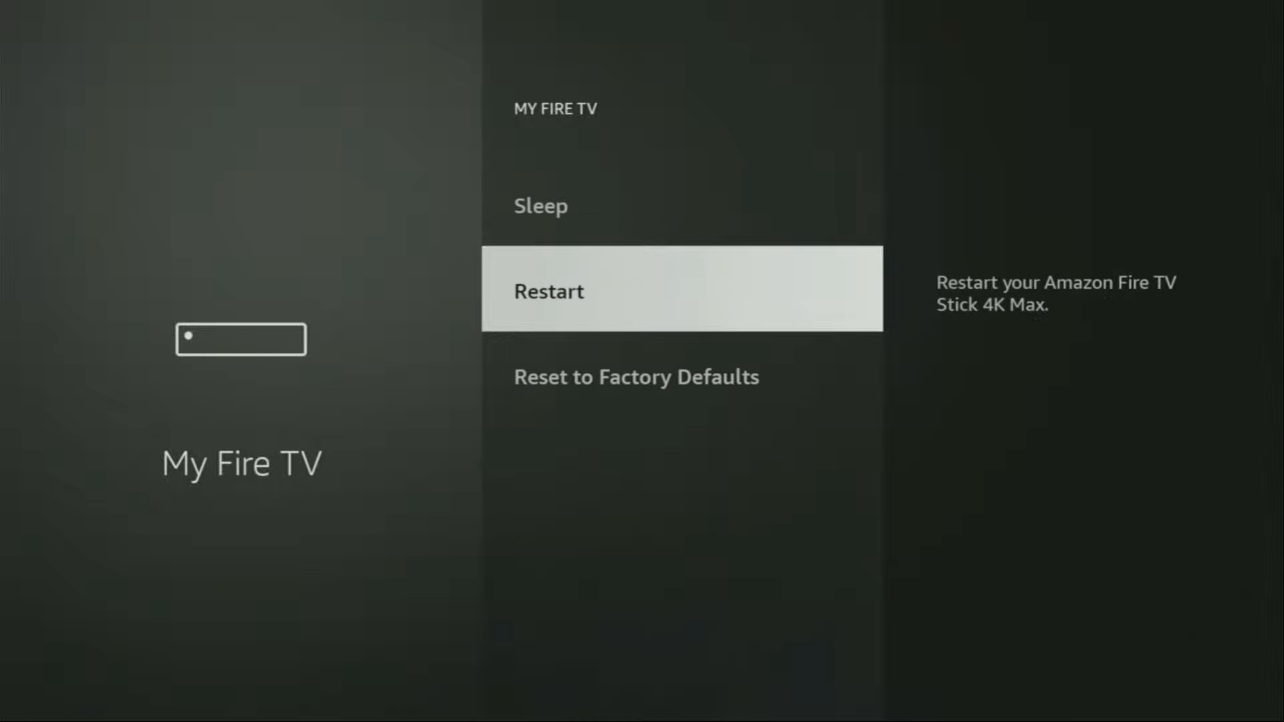
key("down")
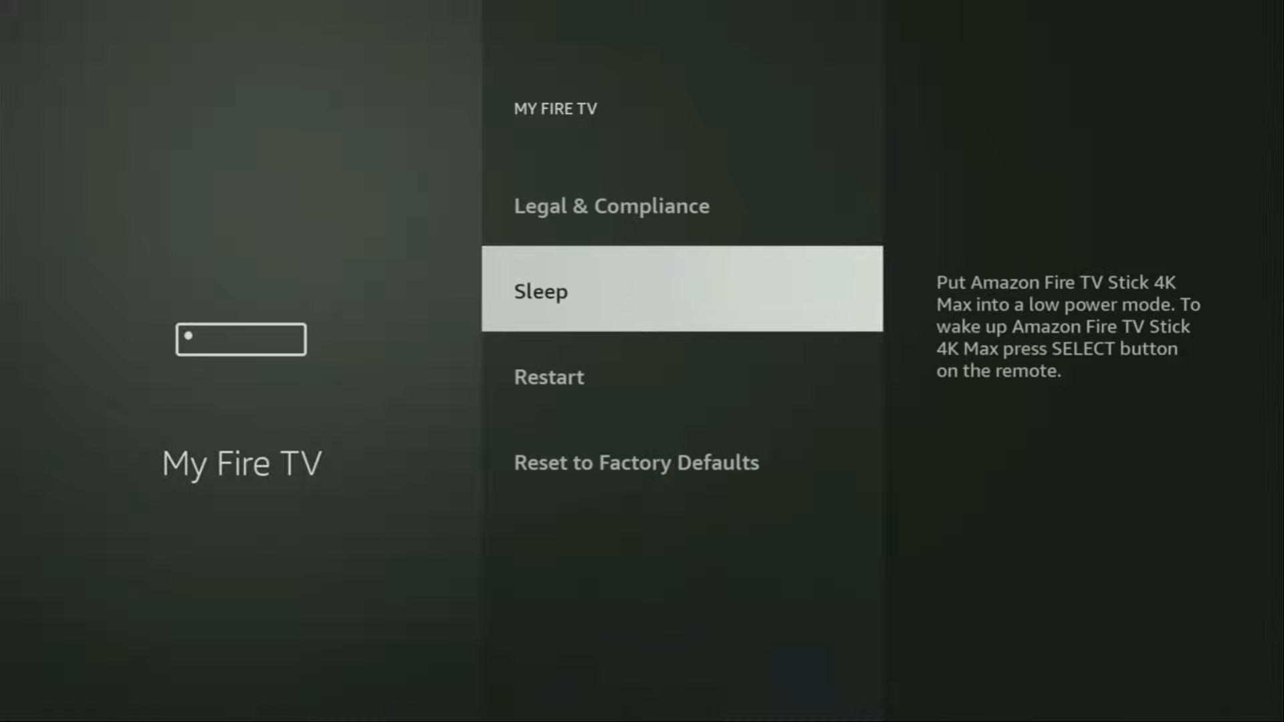
scroll("up", 3)
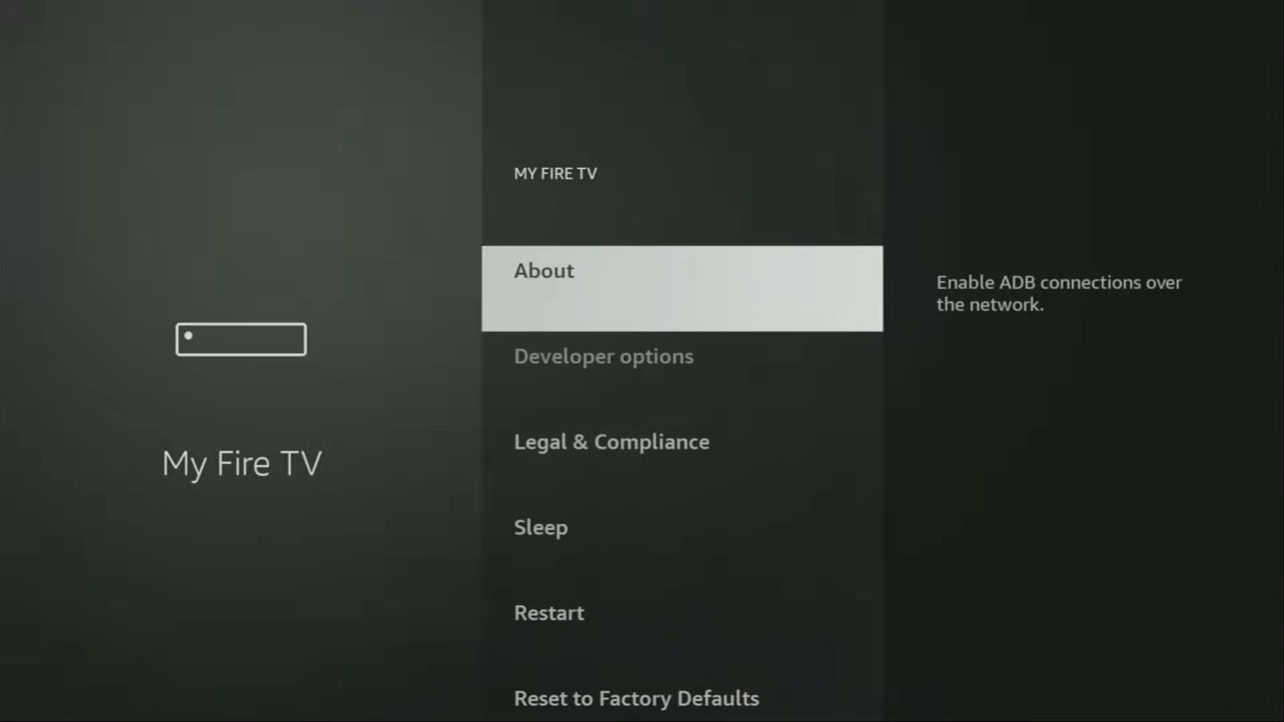
left_click(542, 271)
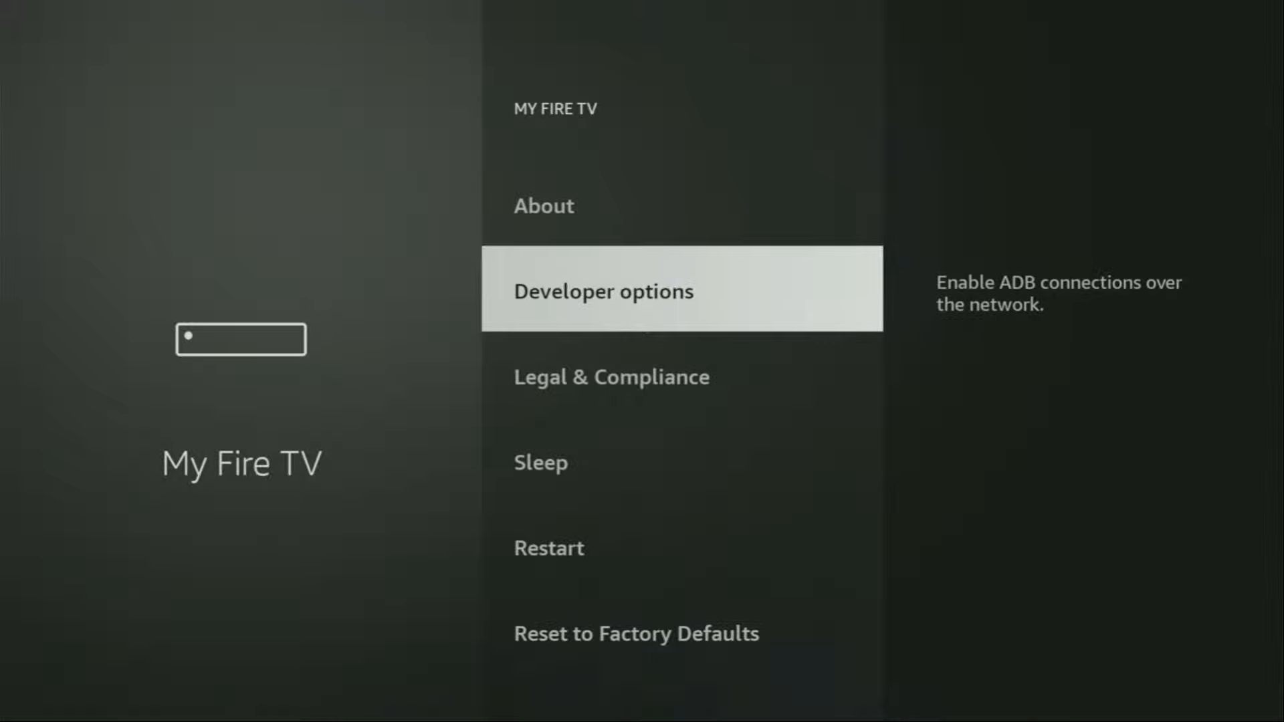
In Developer options > Install unknown apps, toggle Downloader off and back ON, then back out
left_click(603, 290)
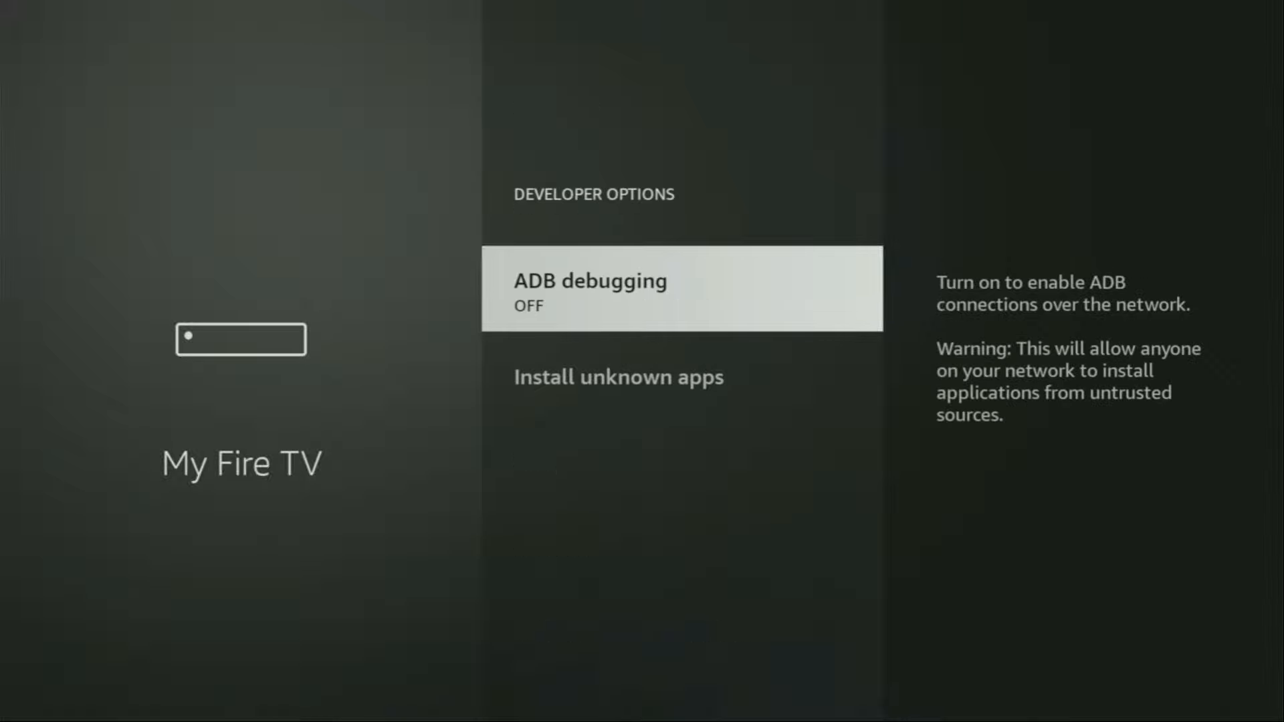
left_click(681, 289)
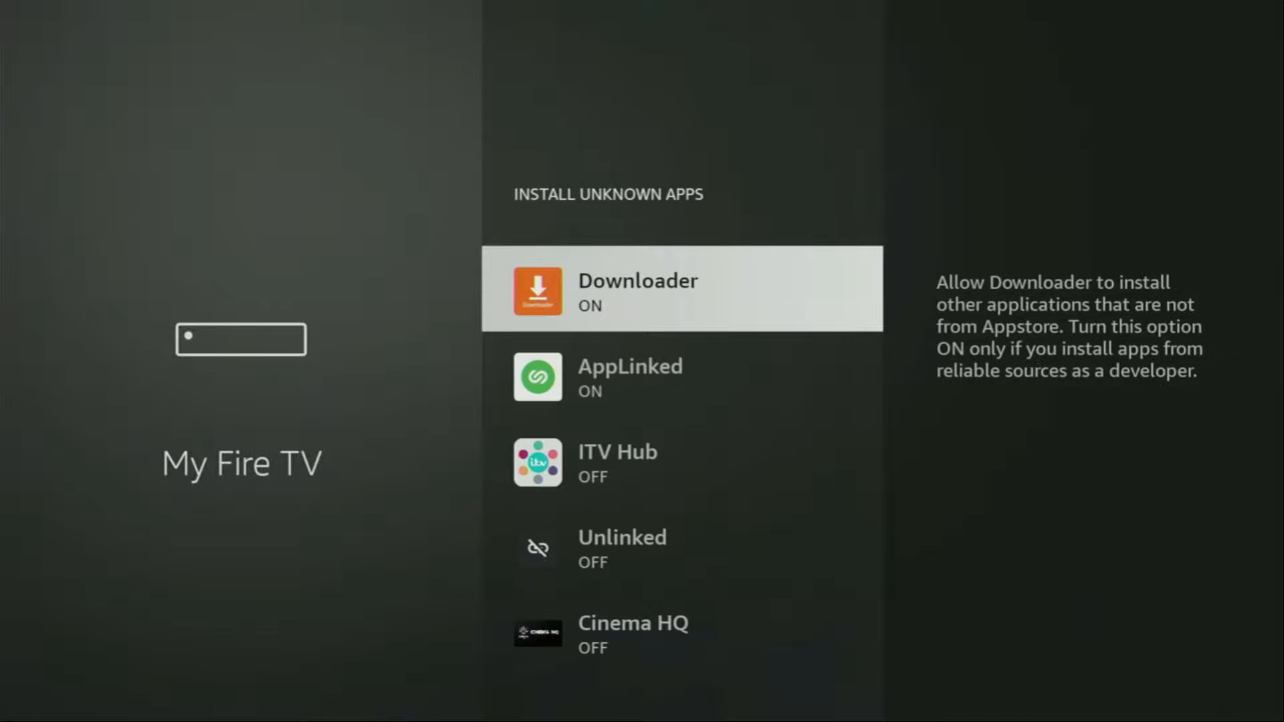
left_click(682, 289)
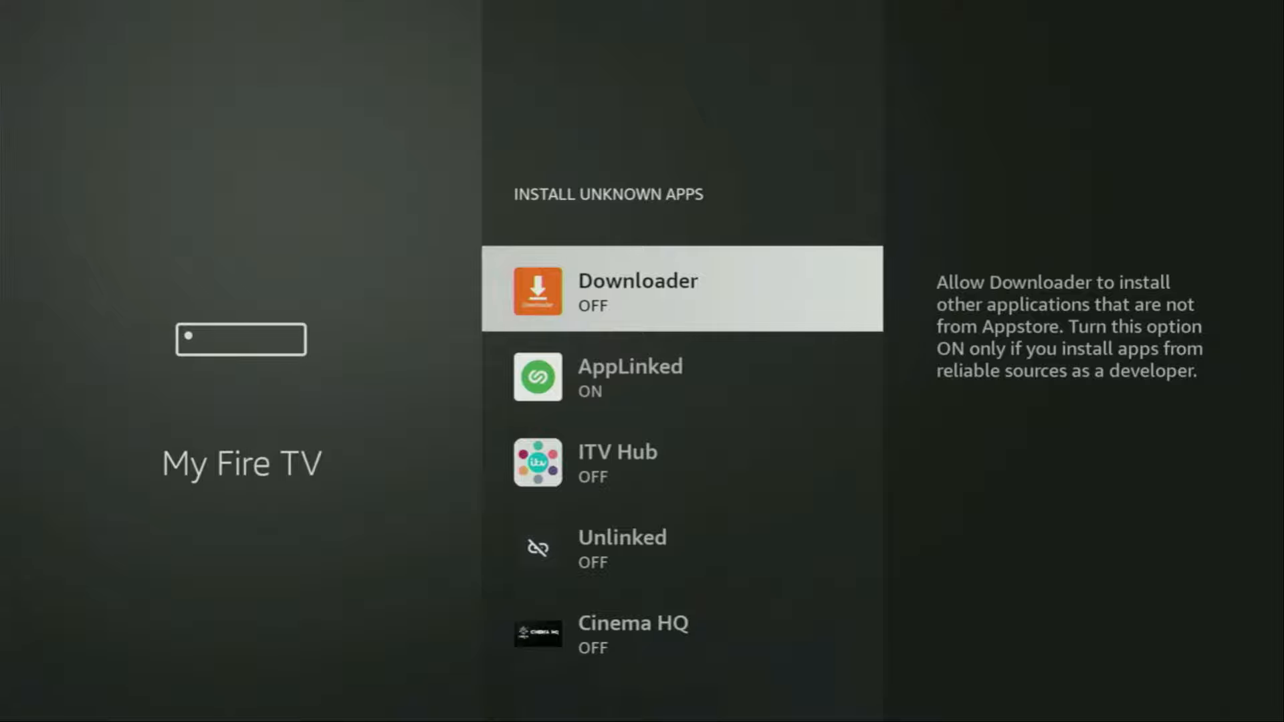
left_click(681, 289)
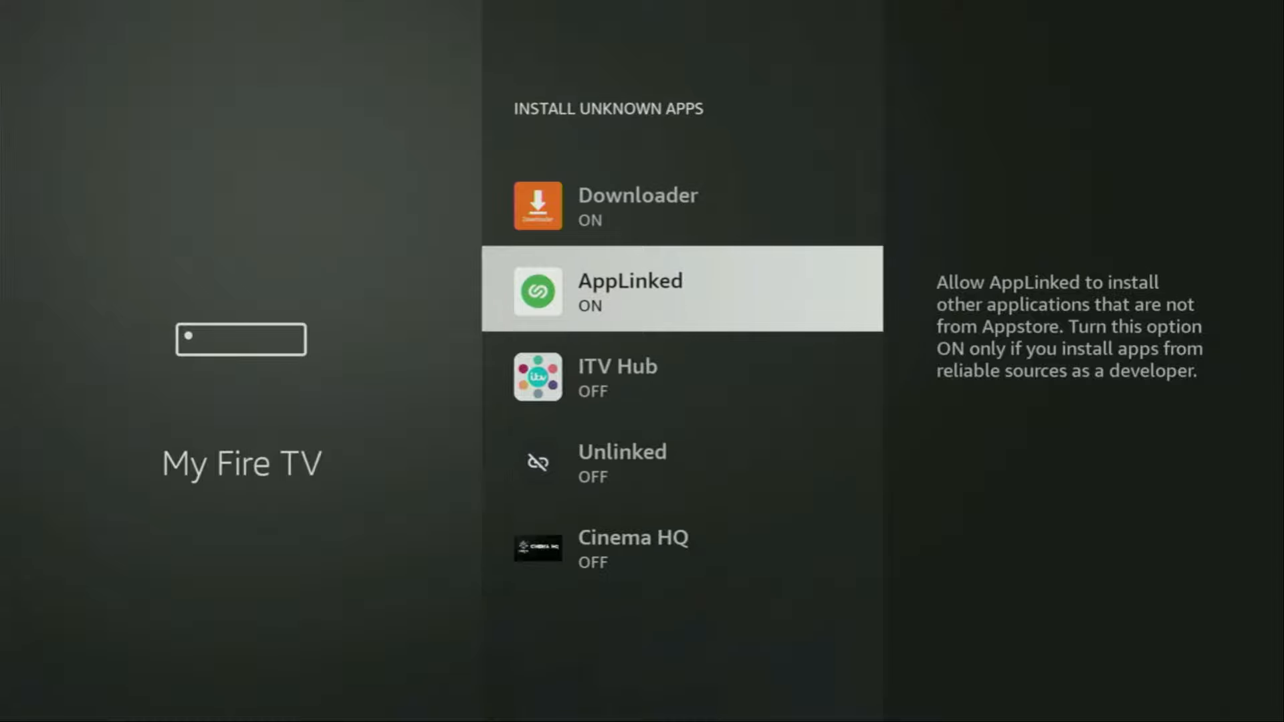
scroll("down", 3)
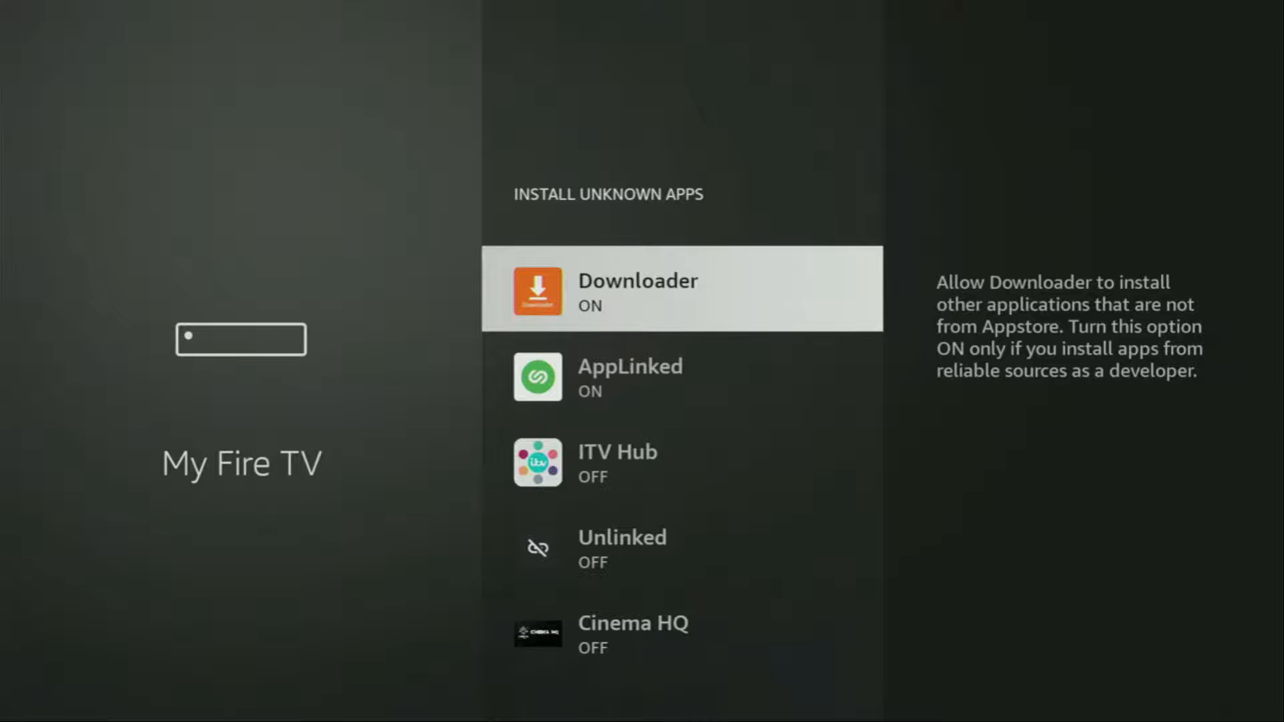
key("Down")
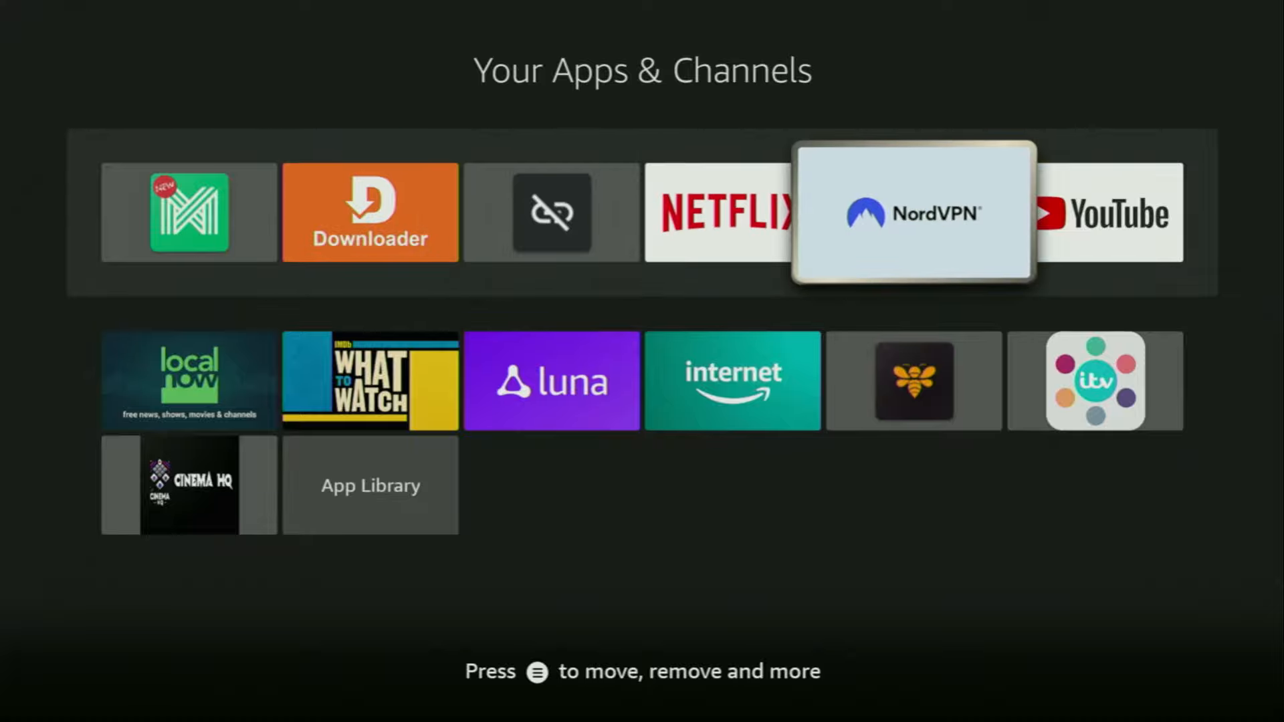
In NordVPN, browse the country list and Quick Connect to New Zealand – Auckland
left_click(914, 213)
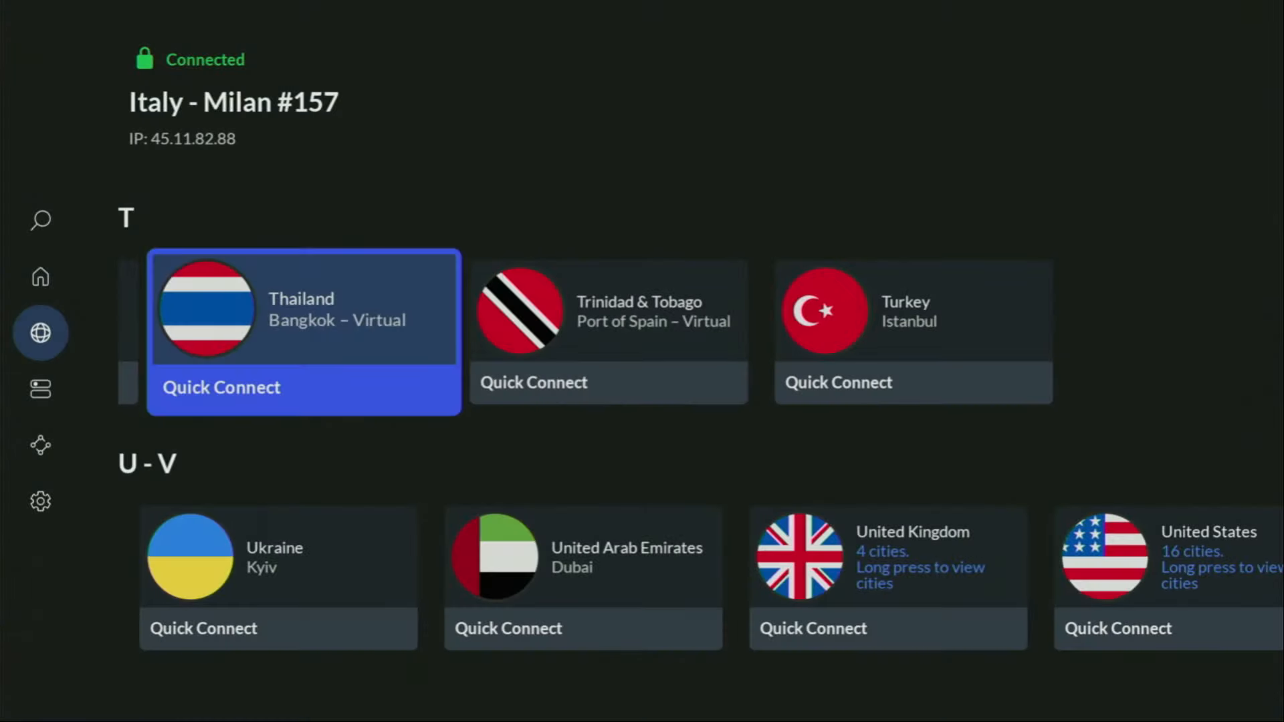
scroll("down", 3)
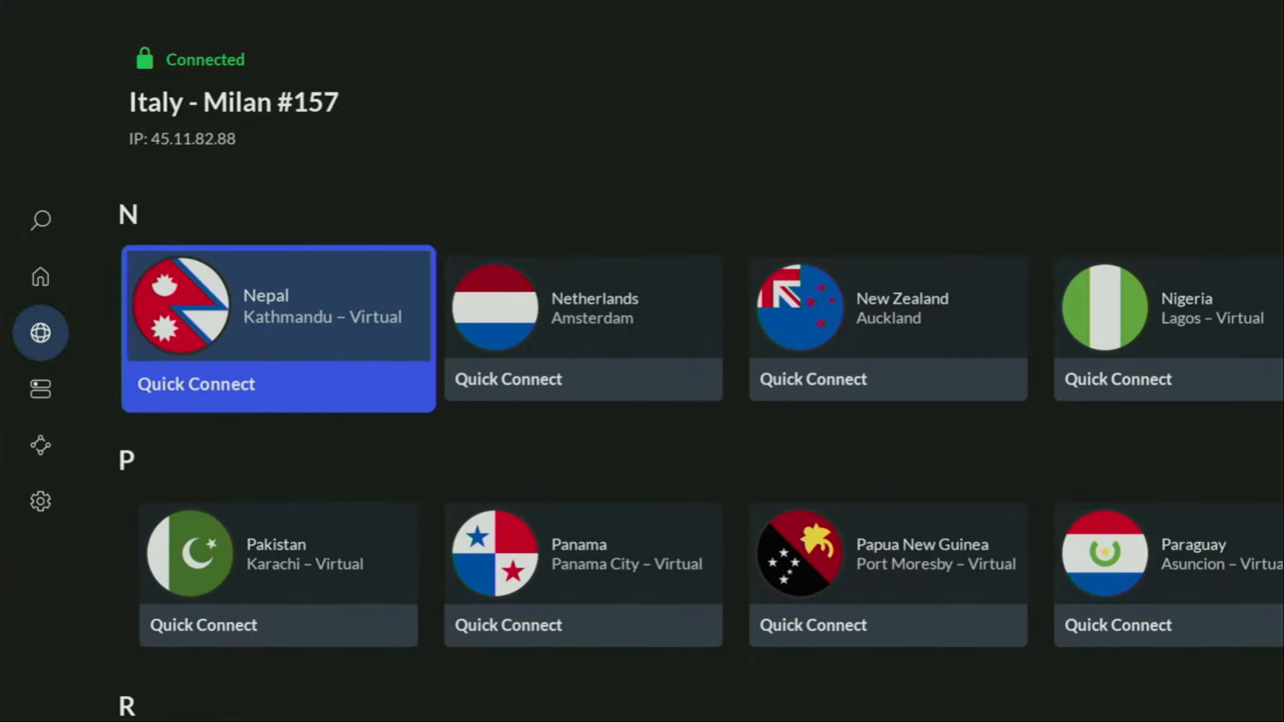
scroll("down", 3)
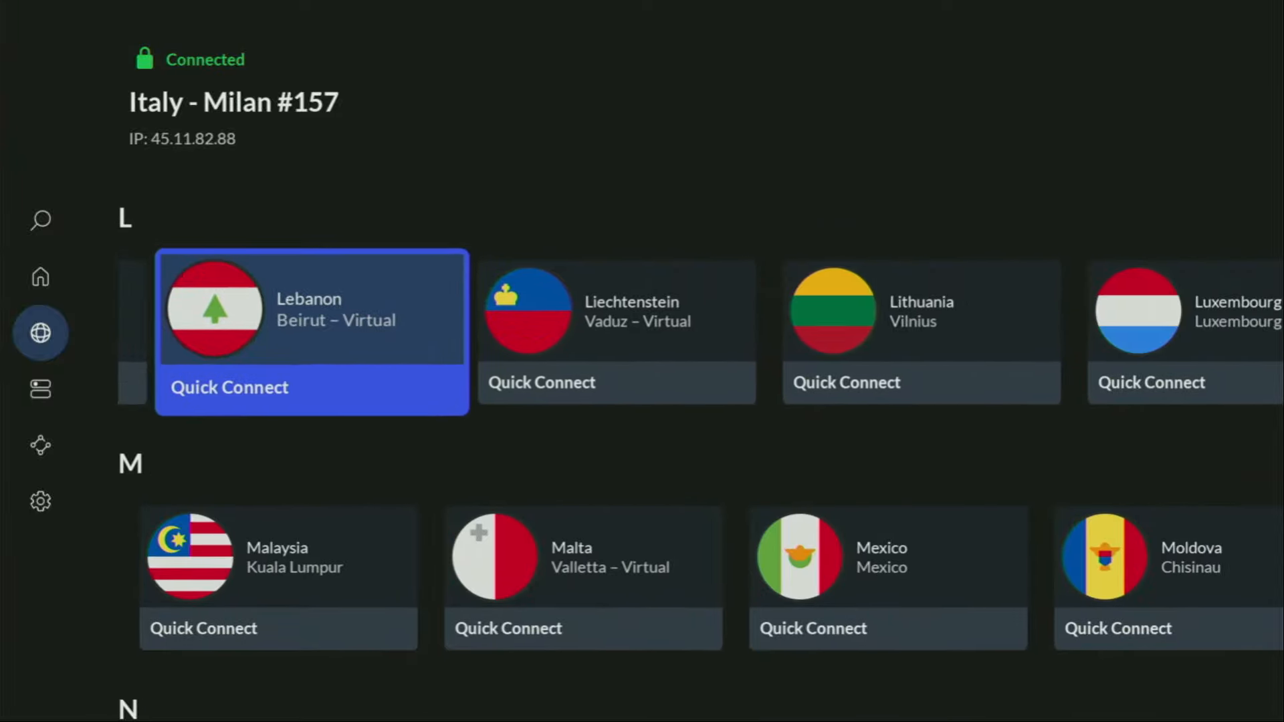
scroll("down", 3)
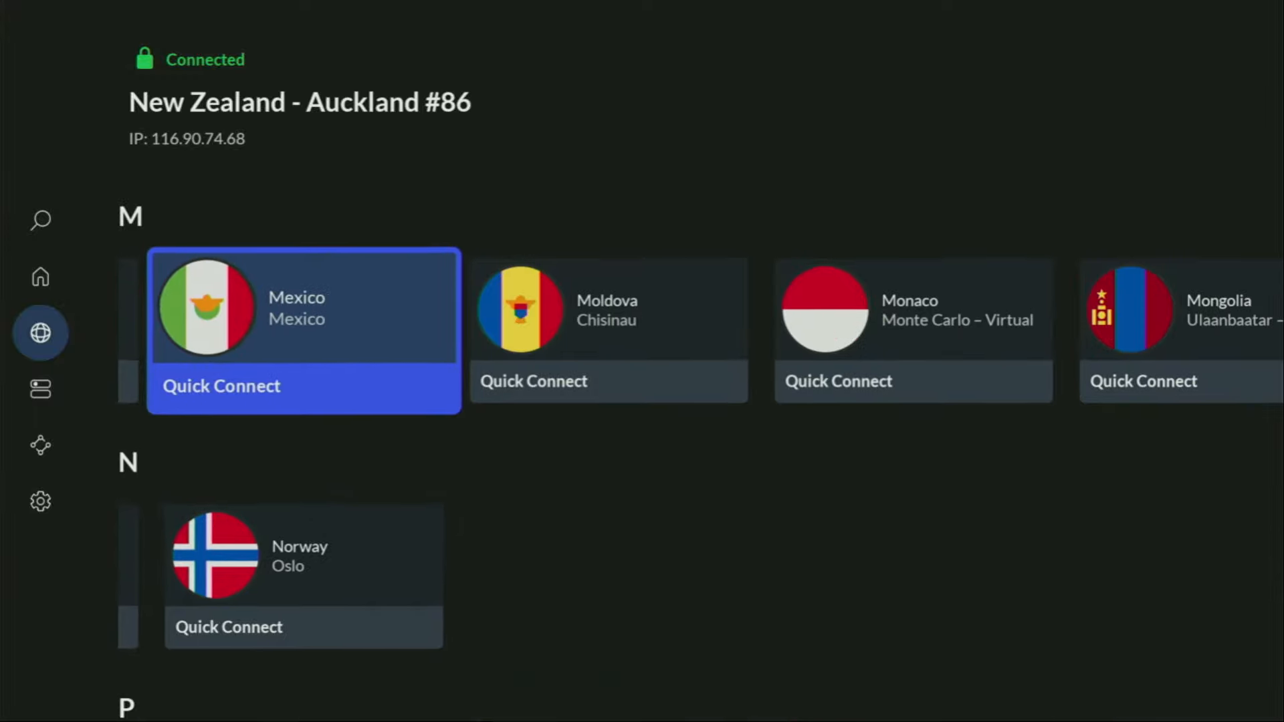
scroll("up", 3)
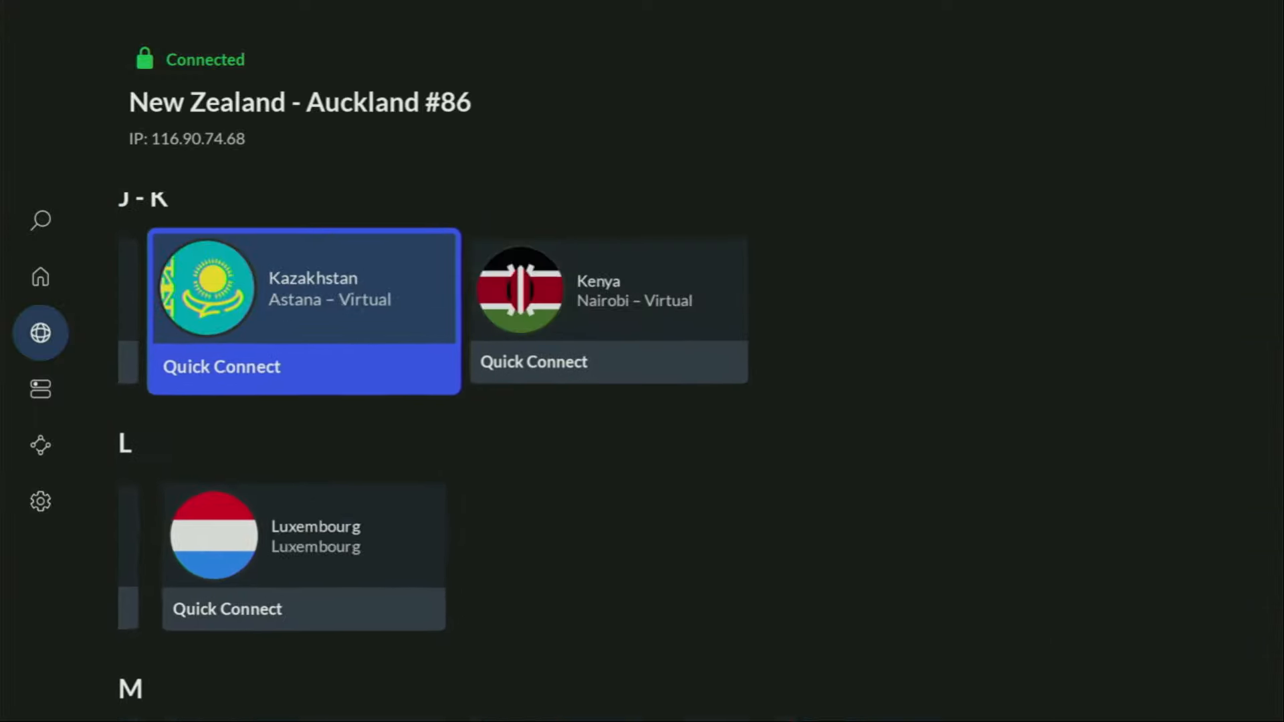
scroll("up", 3)
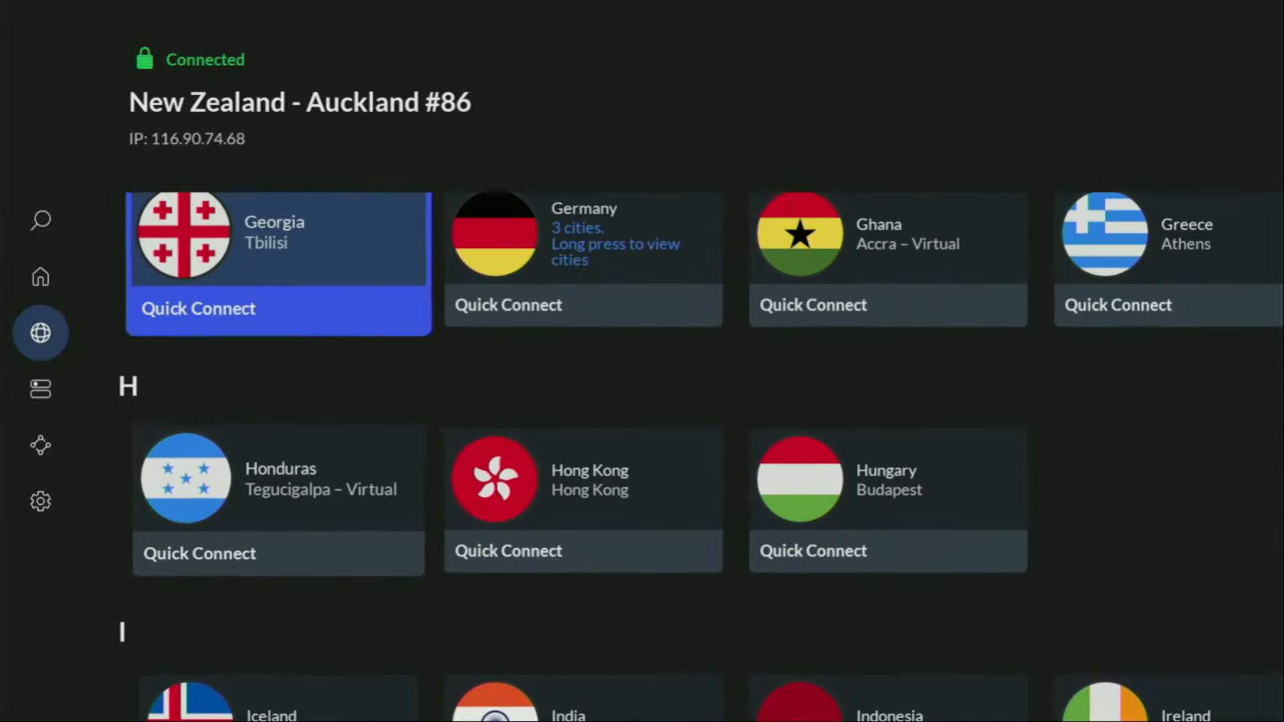
left_click(39, 277)
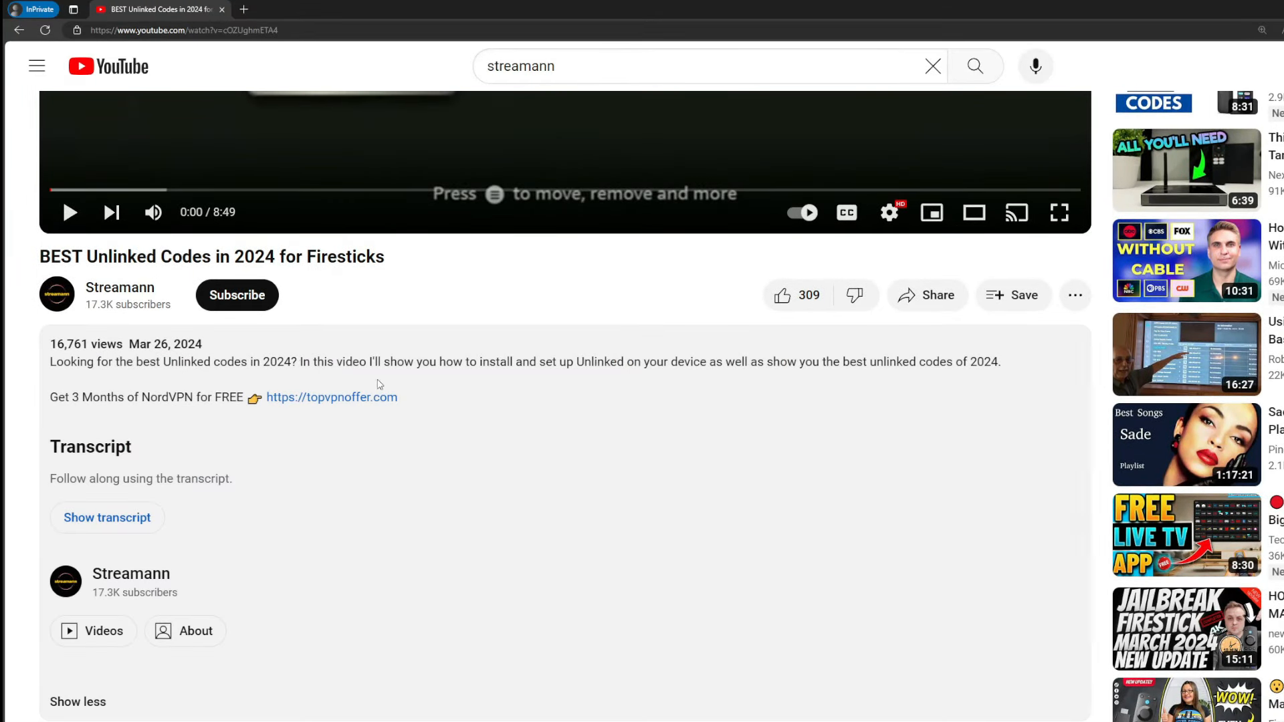
Show the topvpnoffer.com link in the pinned YouTube comment, then return home to Downloader
scroll("down", 3)
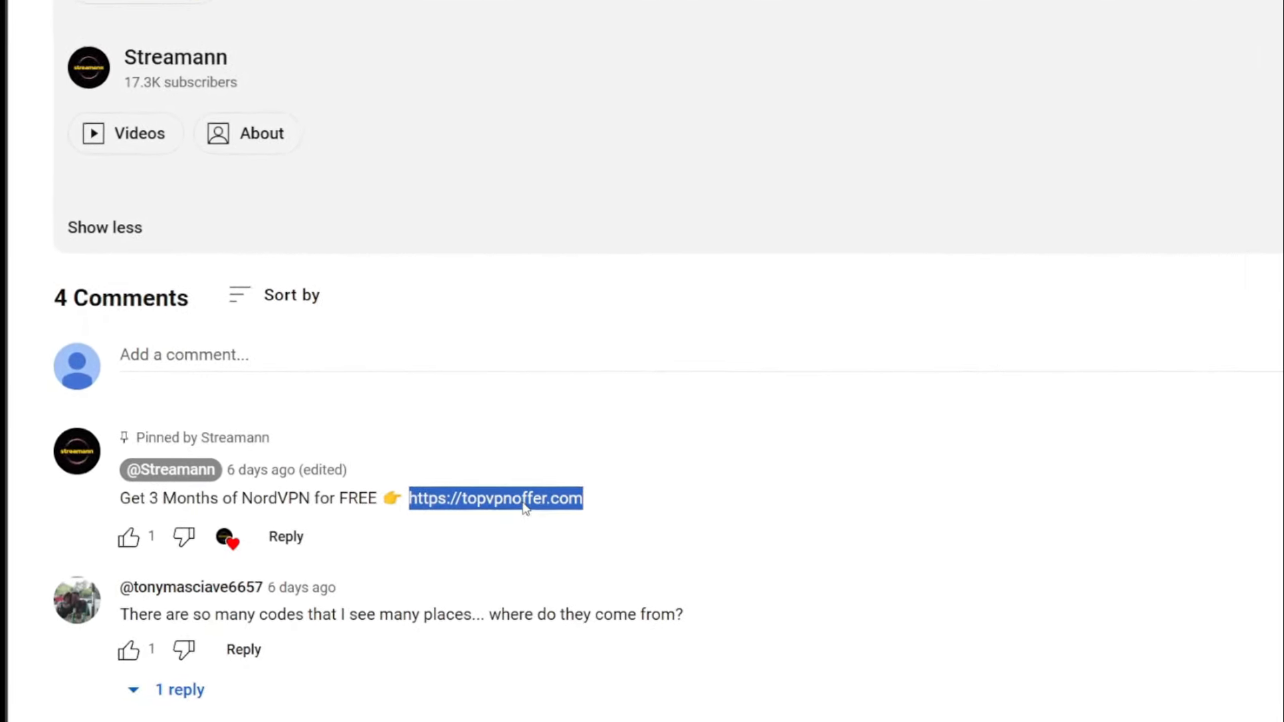
left_click(495, 498)
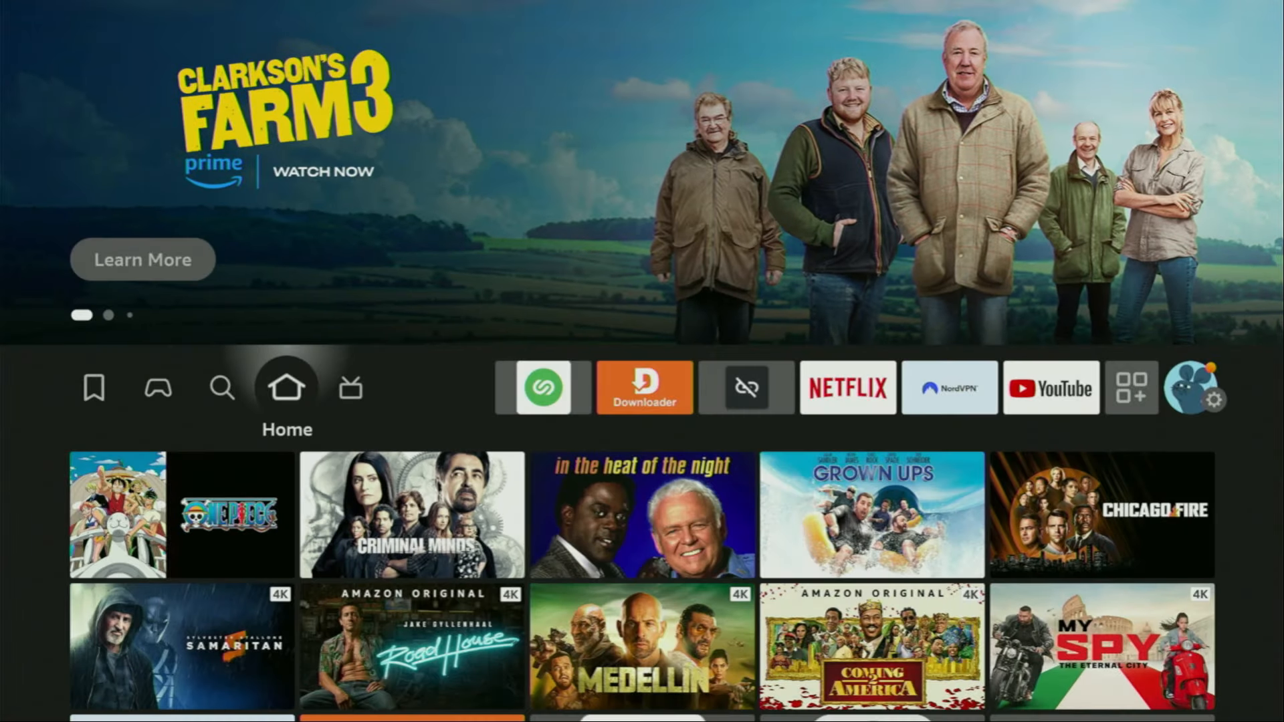
left_click(644, 386)
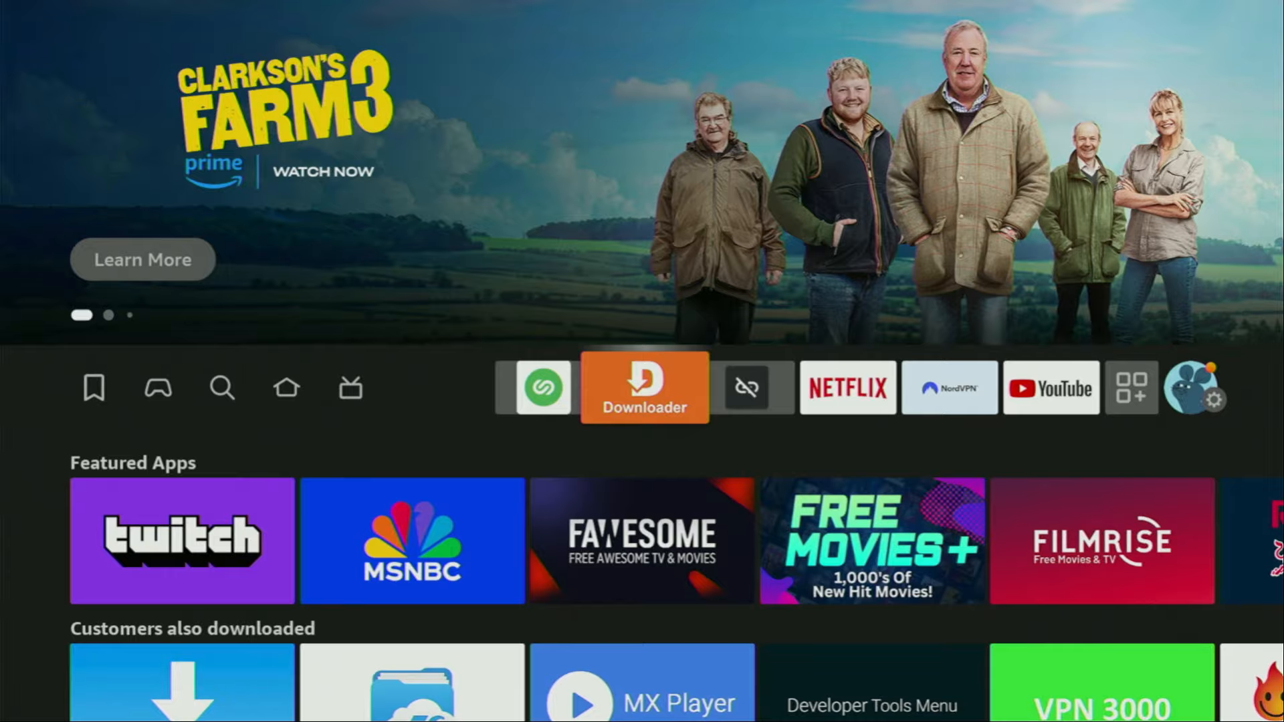
Launch Downloader, dismiss its prompt and select the URL field on the Home tab
left_click(644, 388)
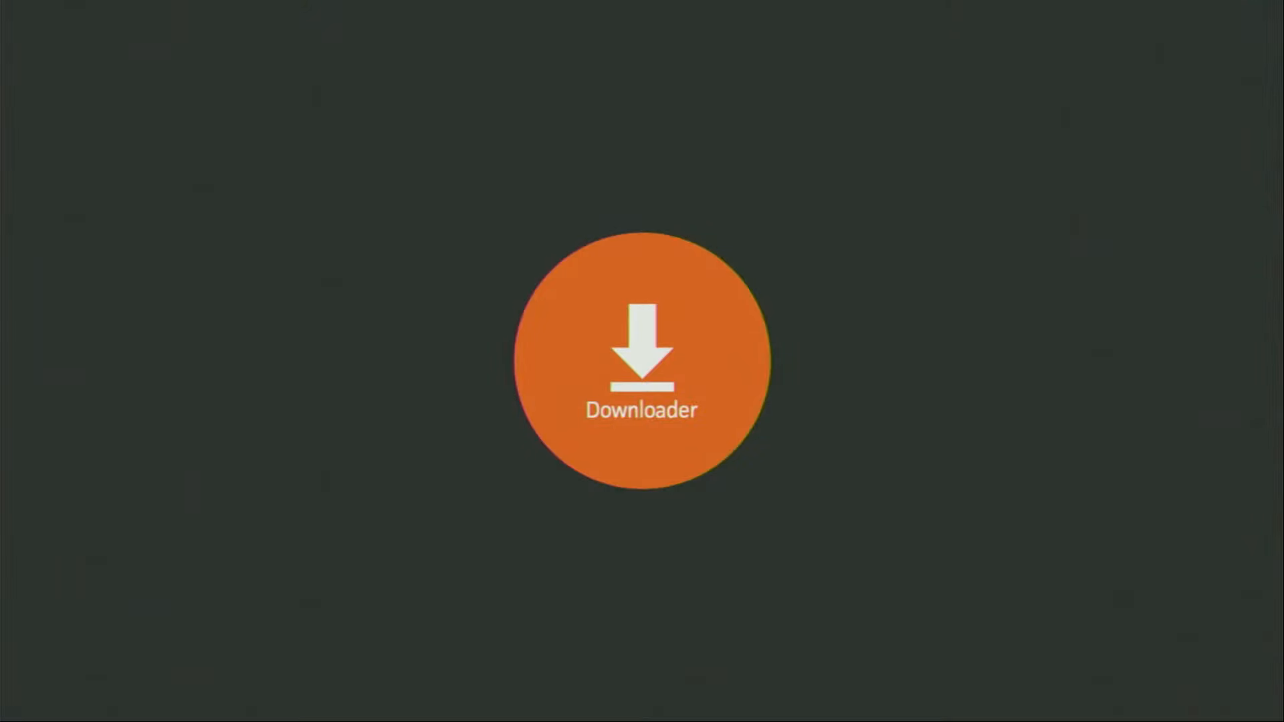
left_click(641, 360)
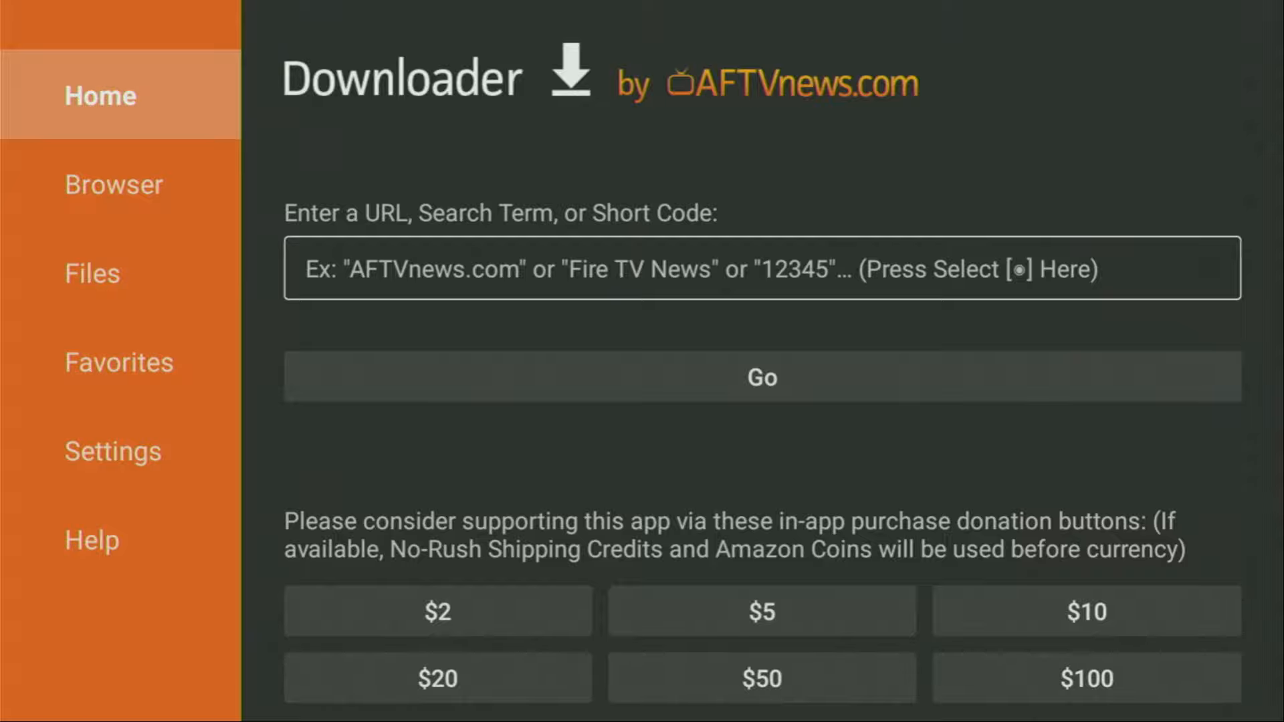
left_click(759, 267)
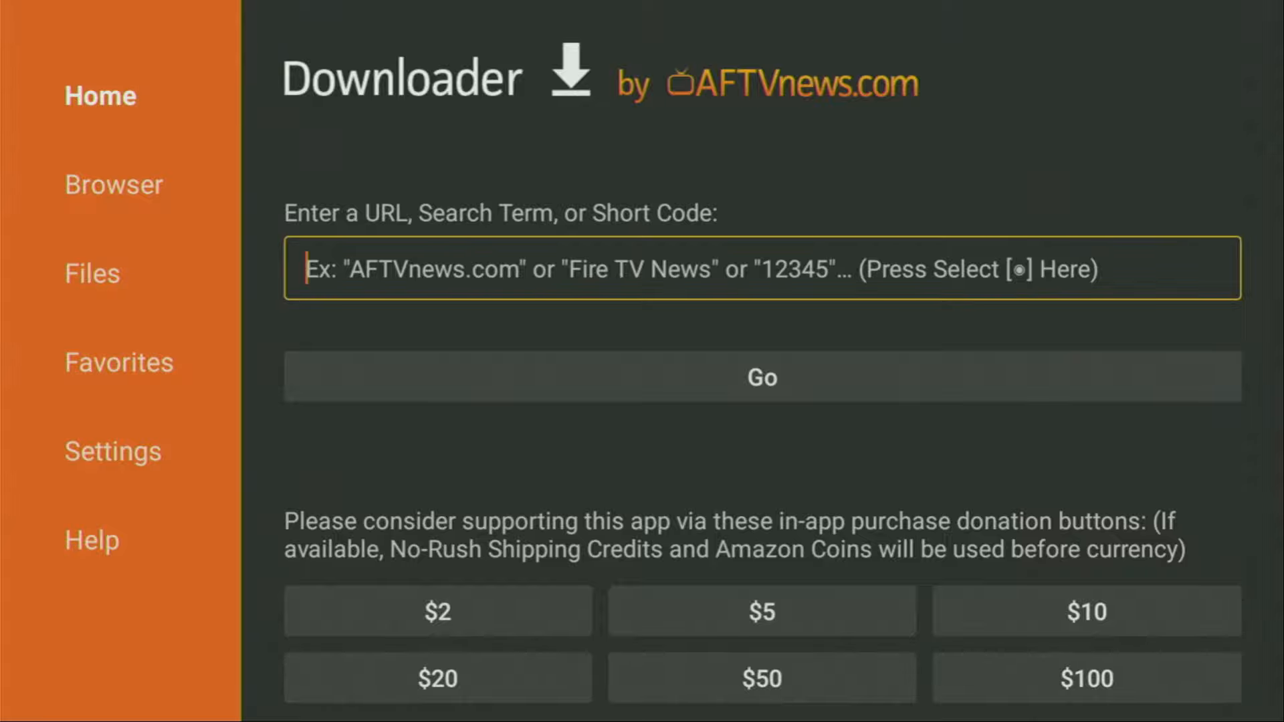
Enter tivimate.com in Downloader's URL box with the on-screen keyboard
left_click(759, 268)
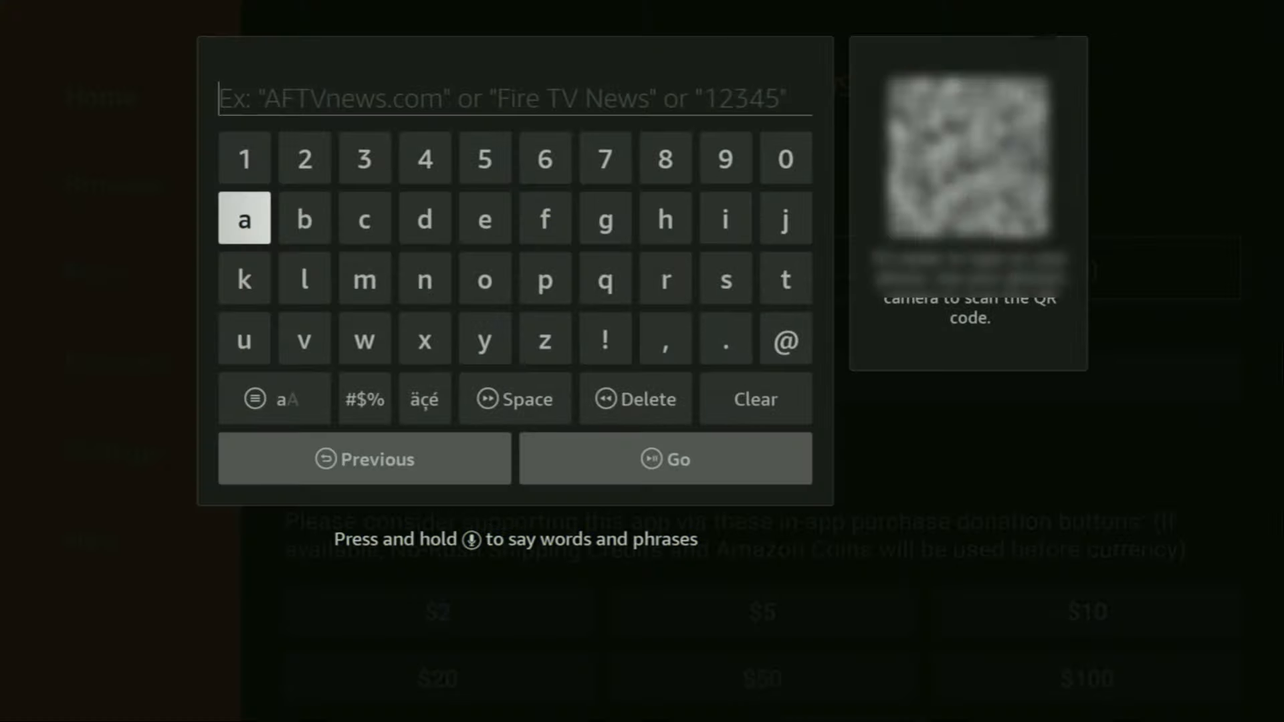
mouse_move(784, 278)
type("ti")
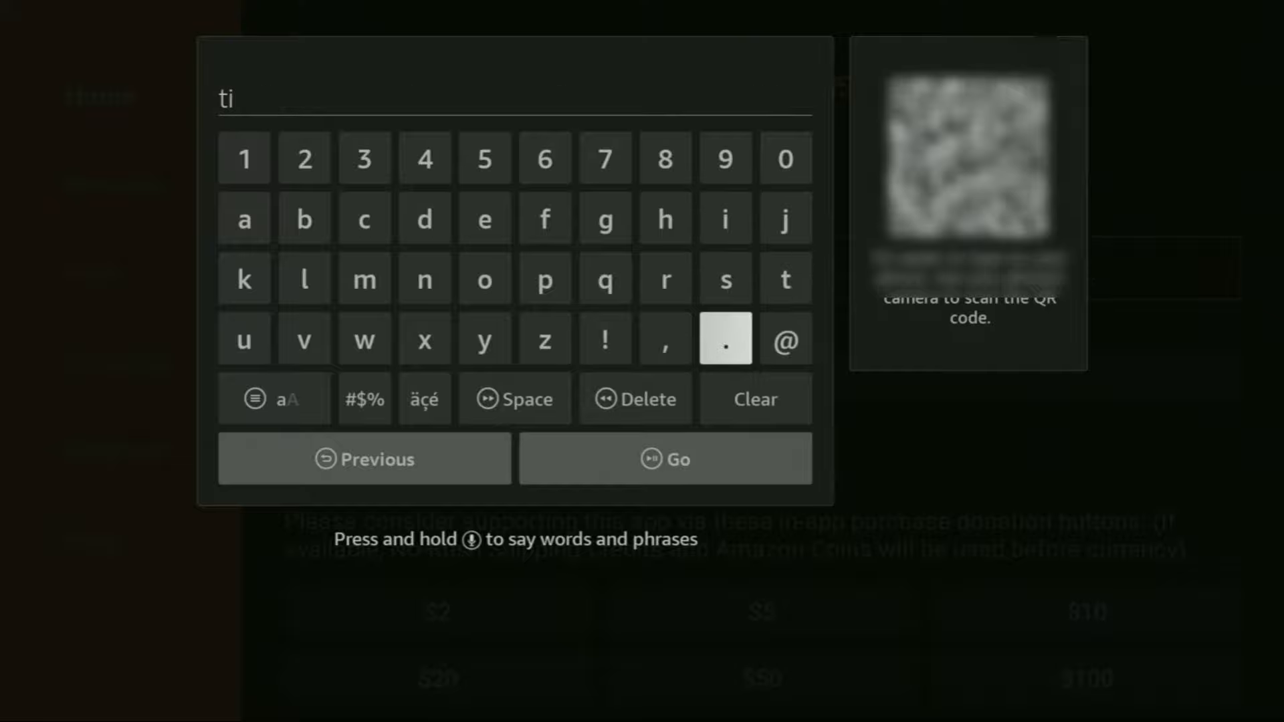
left_click(304, 339)
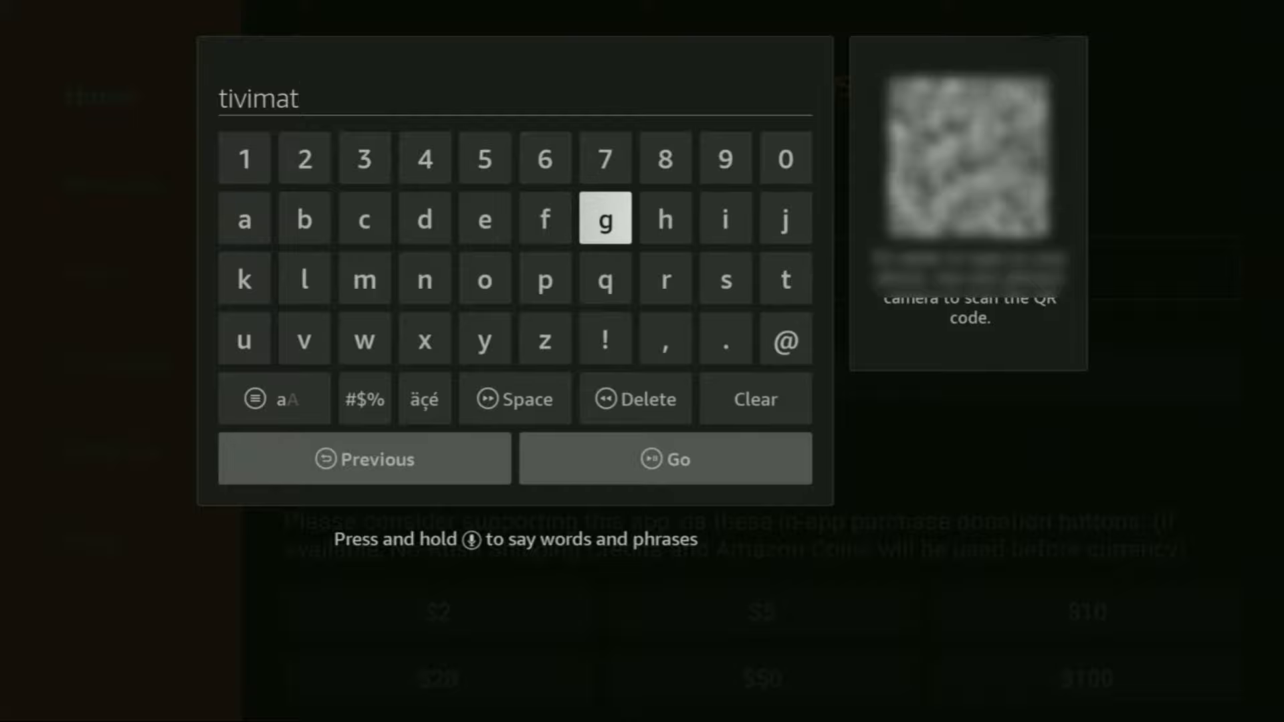
left_click(724, 338)
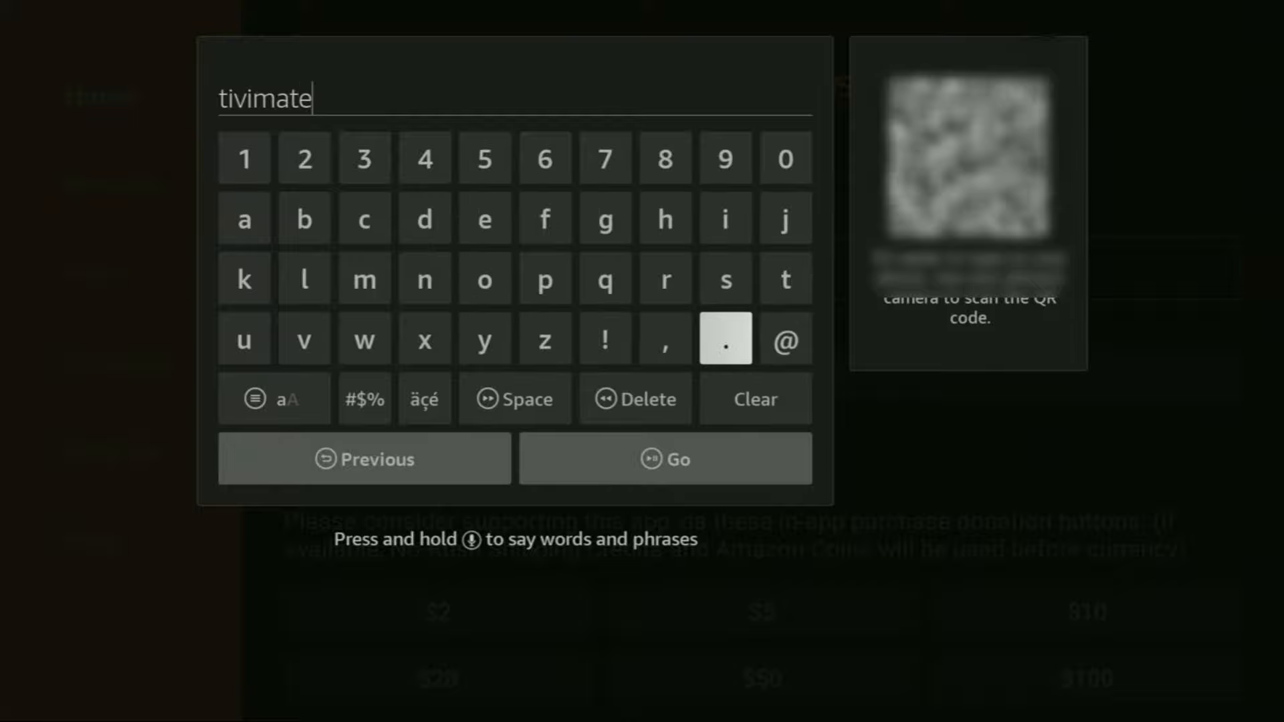
left_click(724, 340)
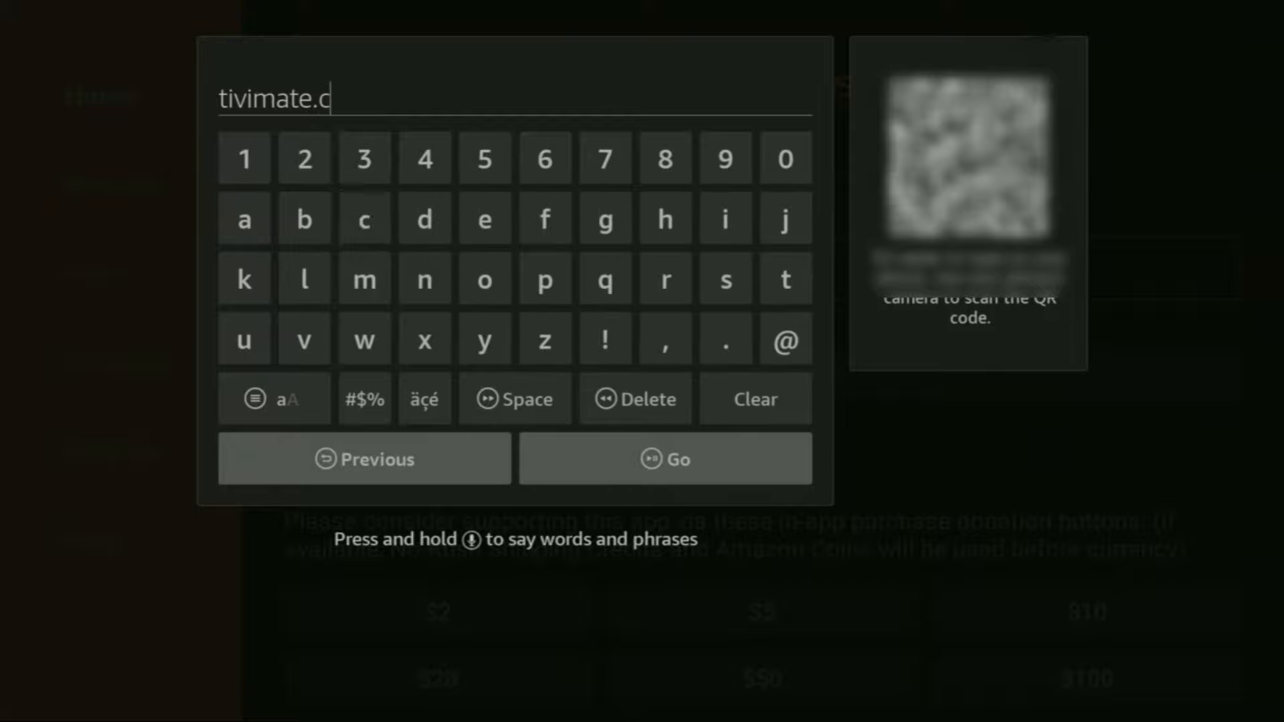
left_click(364, 278)
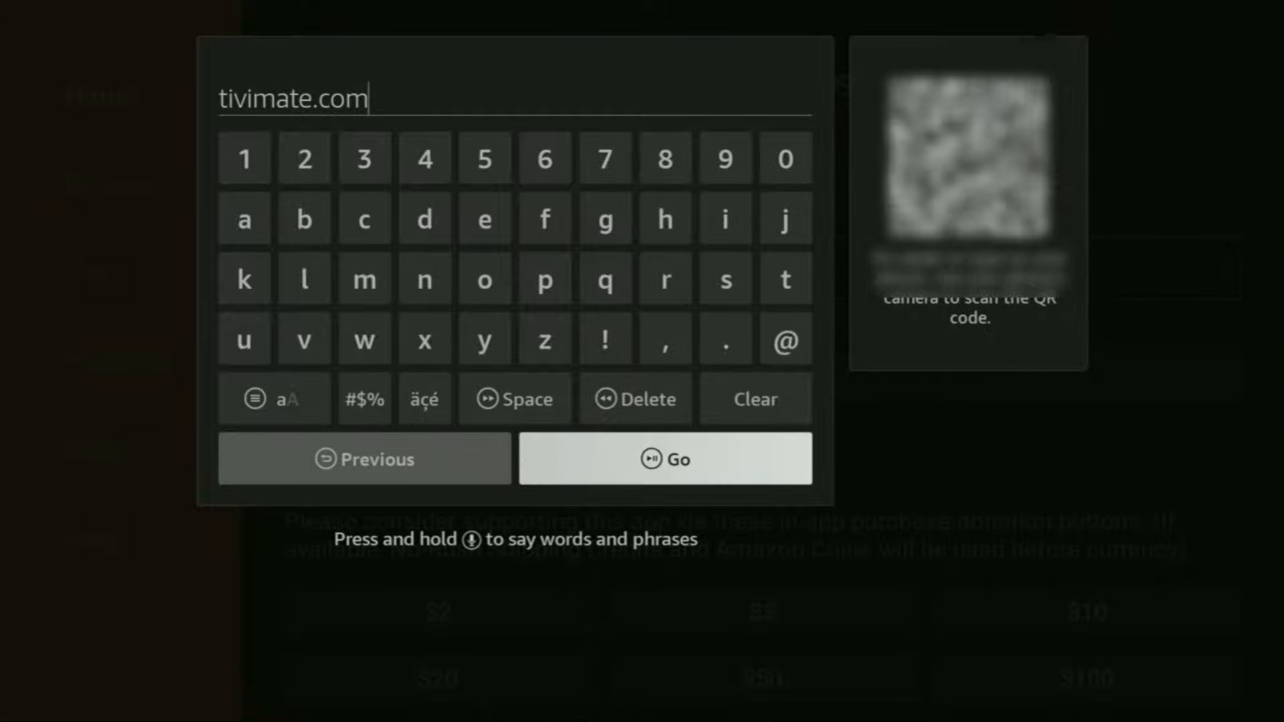
left_click(665, 459)
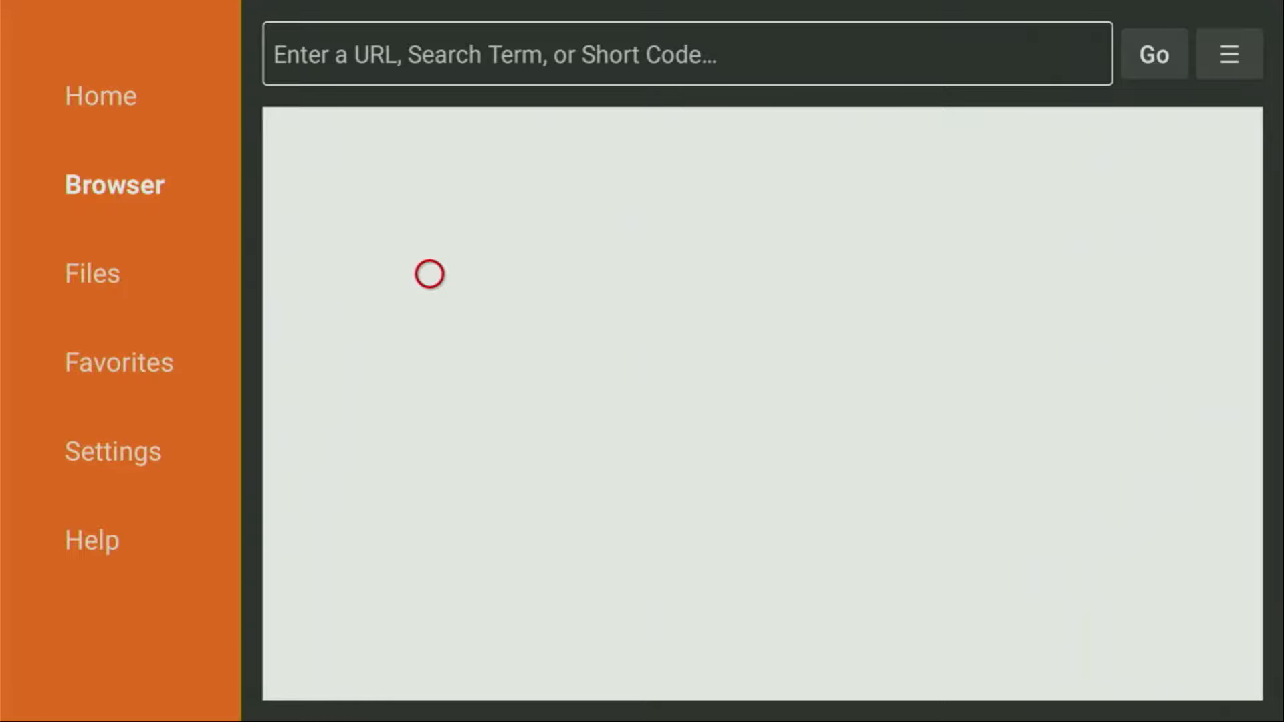
mouse_move(428, 498)
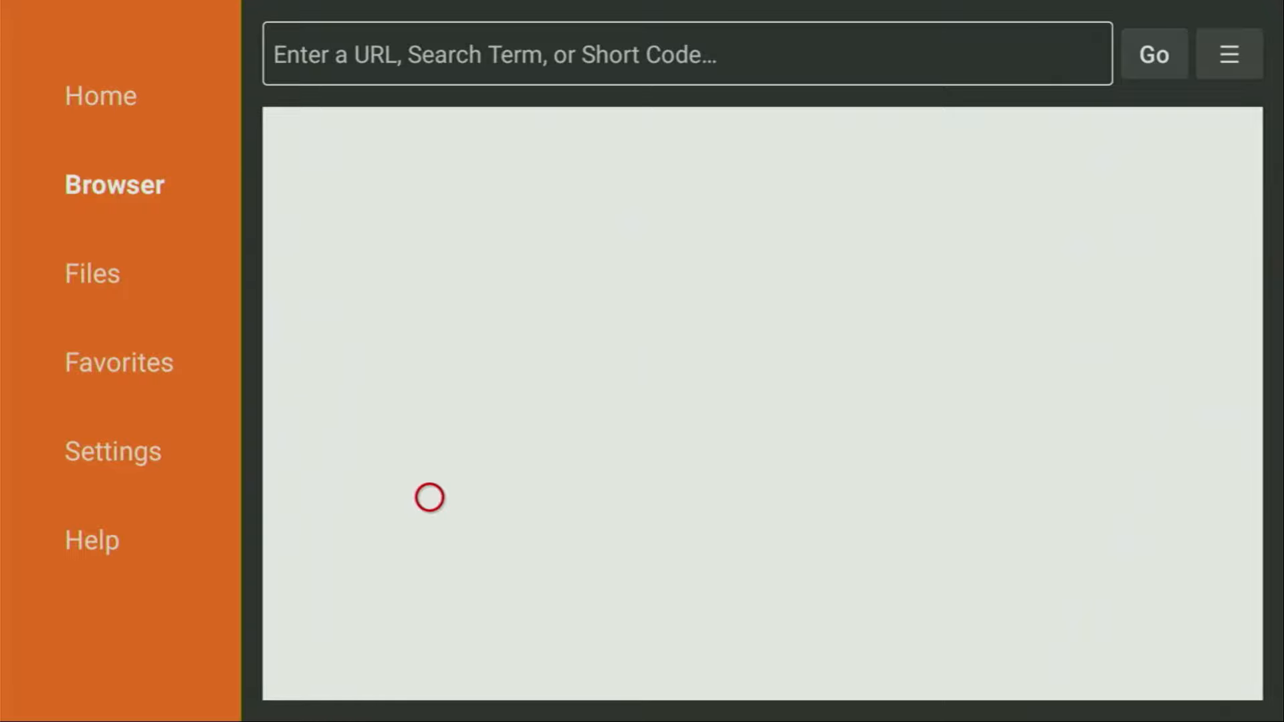
type("https://tivimate.com/")
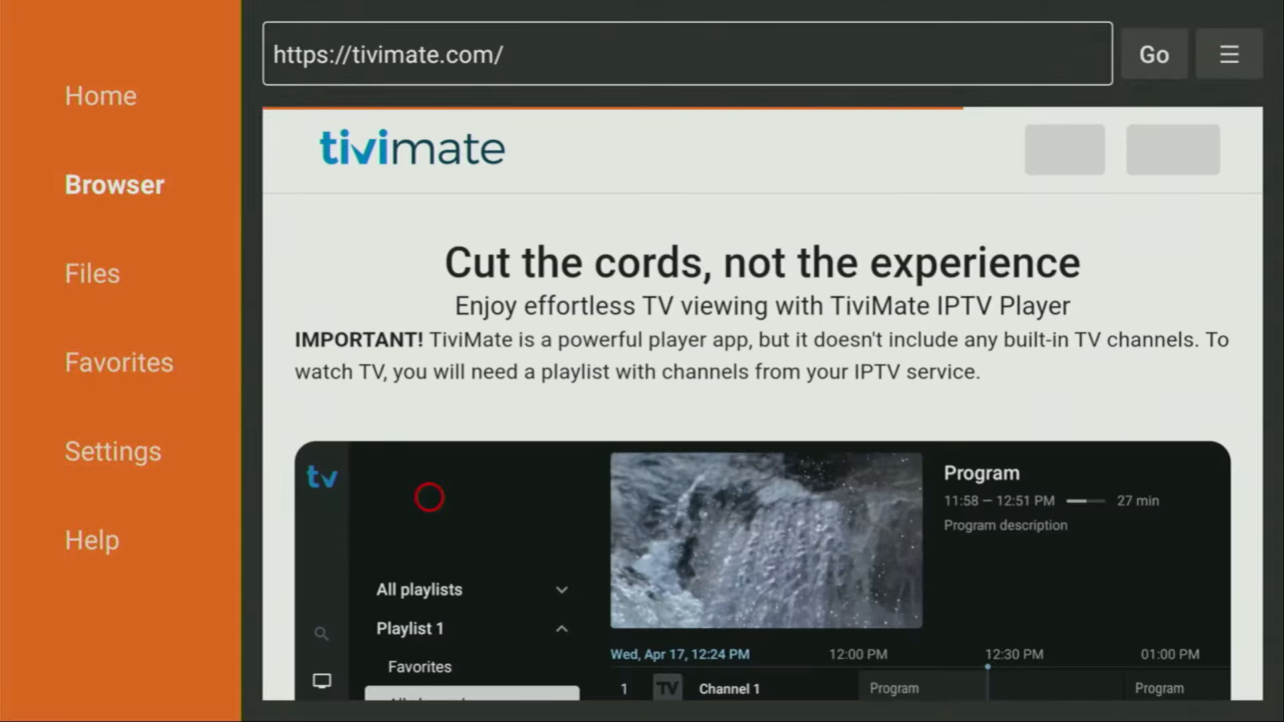
scroll("down", 3)
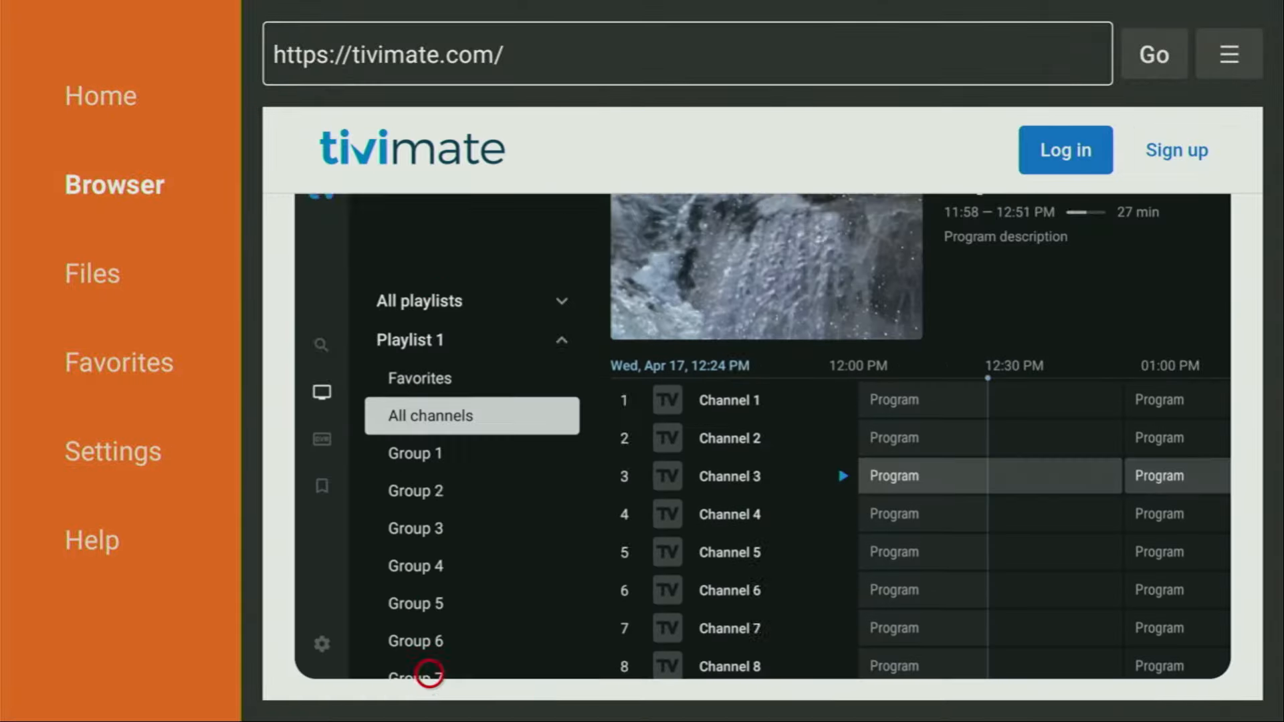
scroll("down", 3)
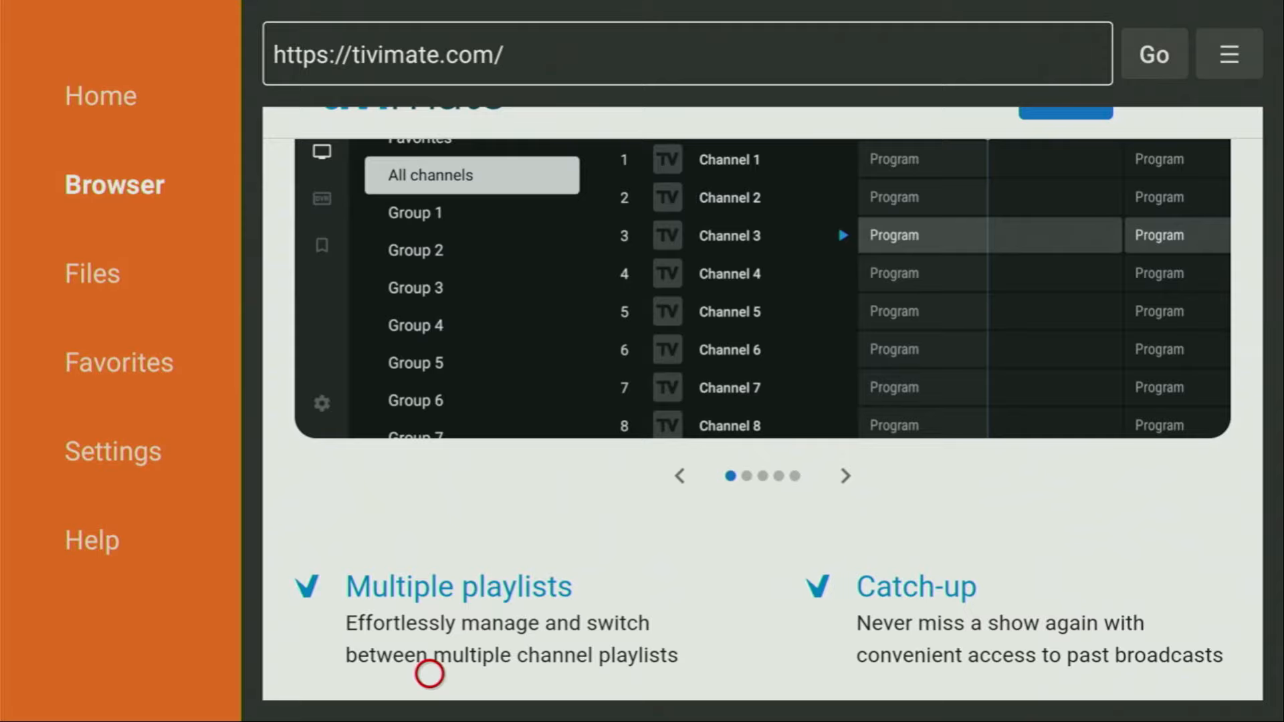
scroll("down", 3)
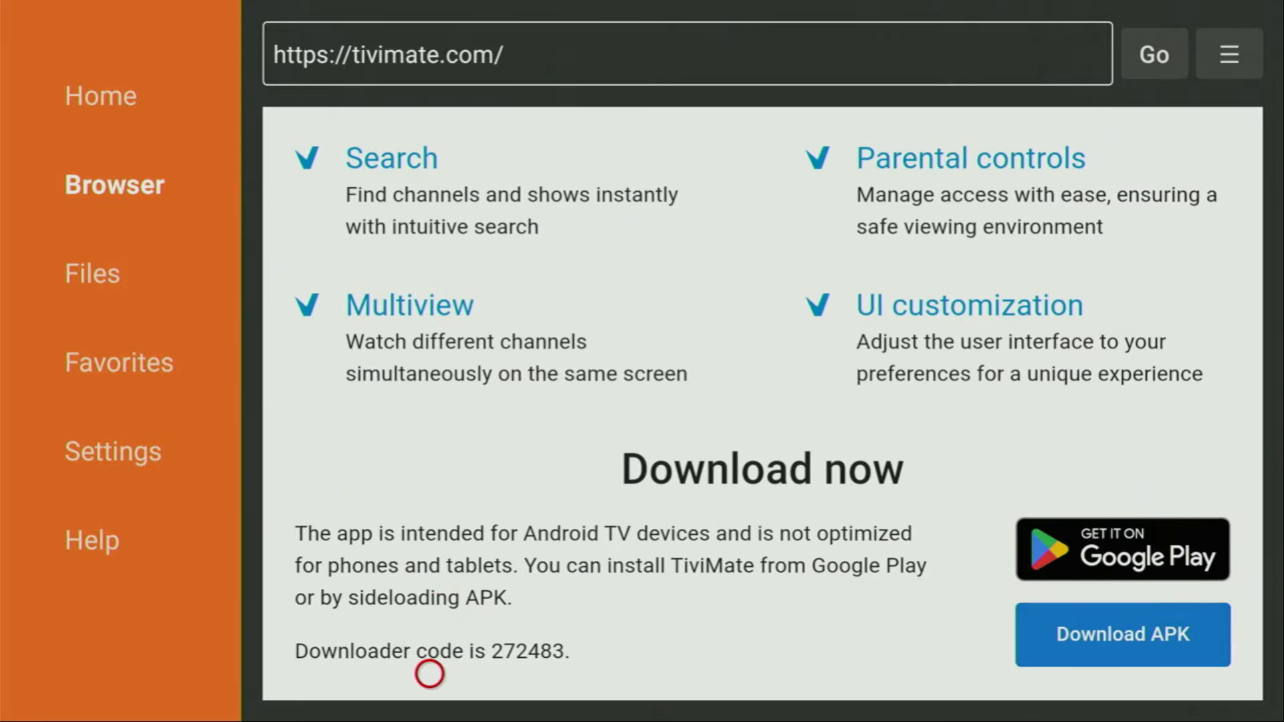
scroll("down", 3)
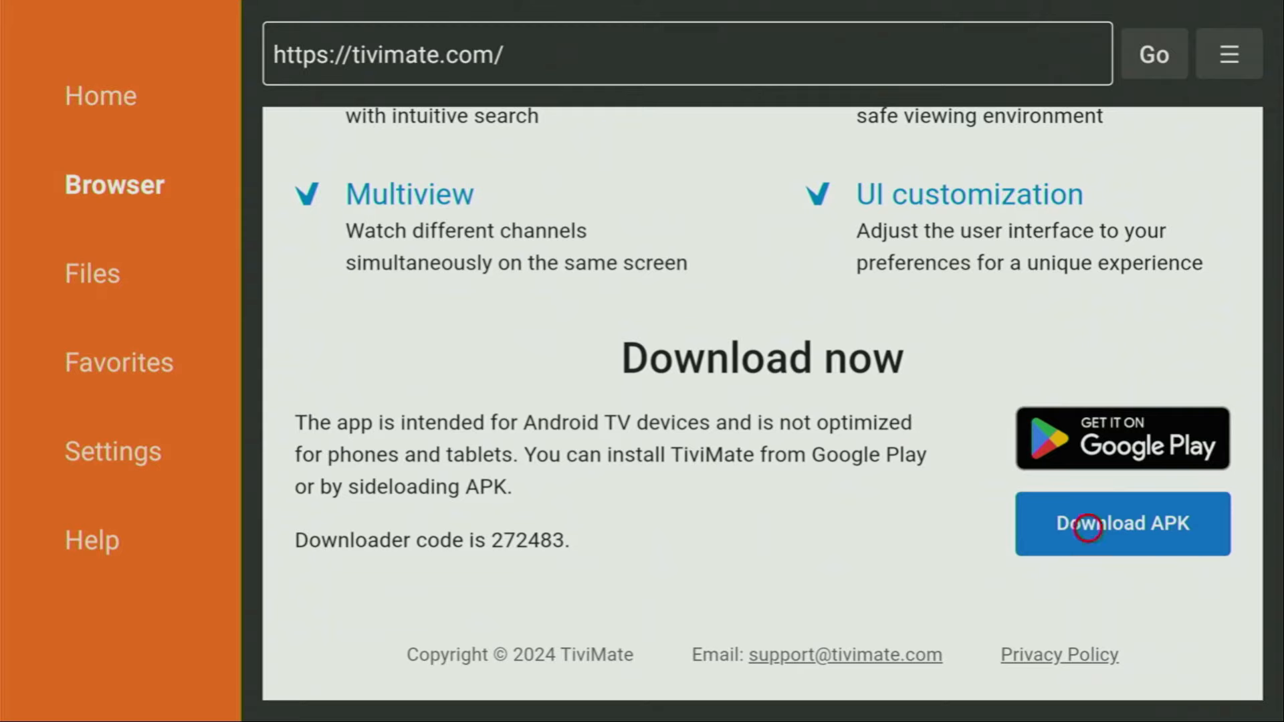
Download the TiviMate APK so Downloader saves it as tivimate.apk
left_click(1122, 523)
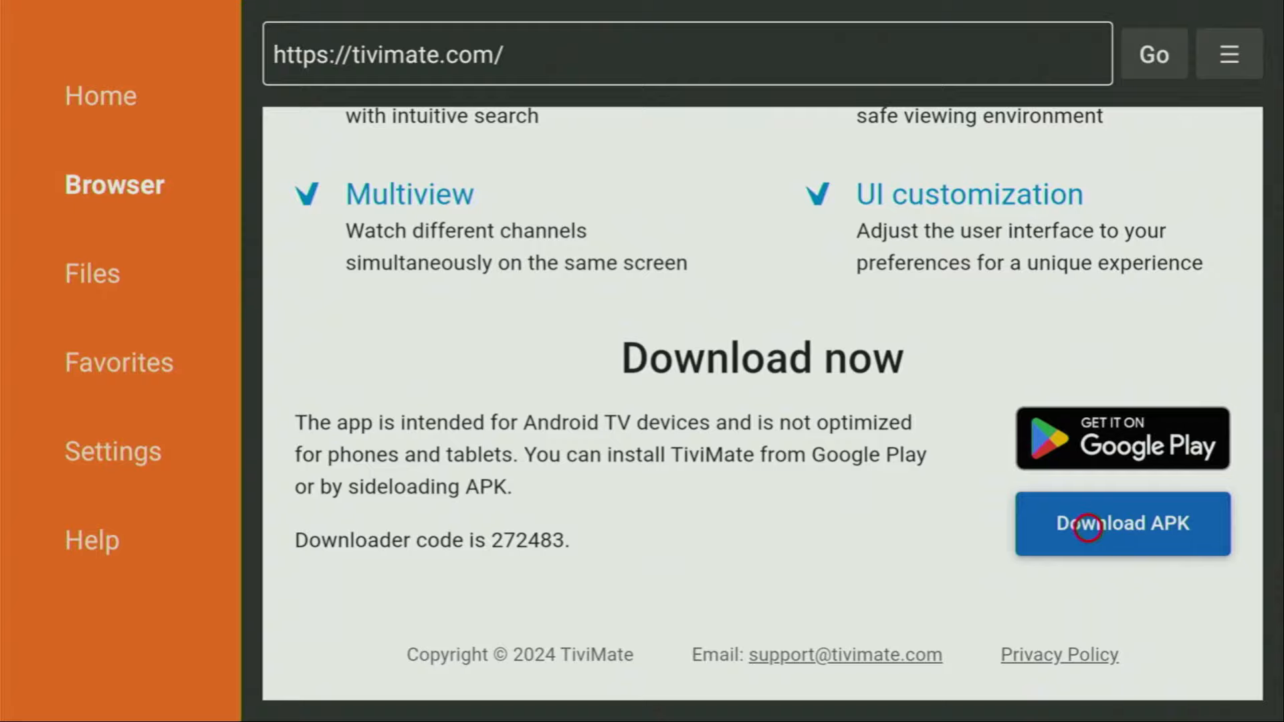
left_click(1121, 524)
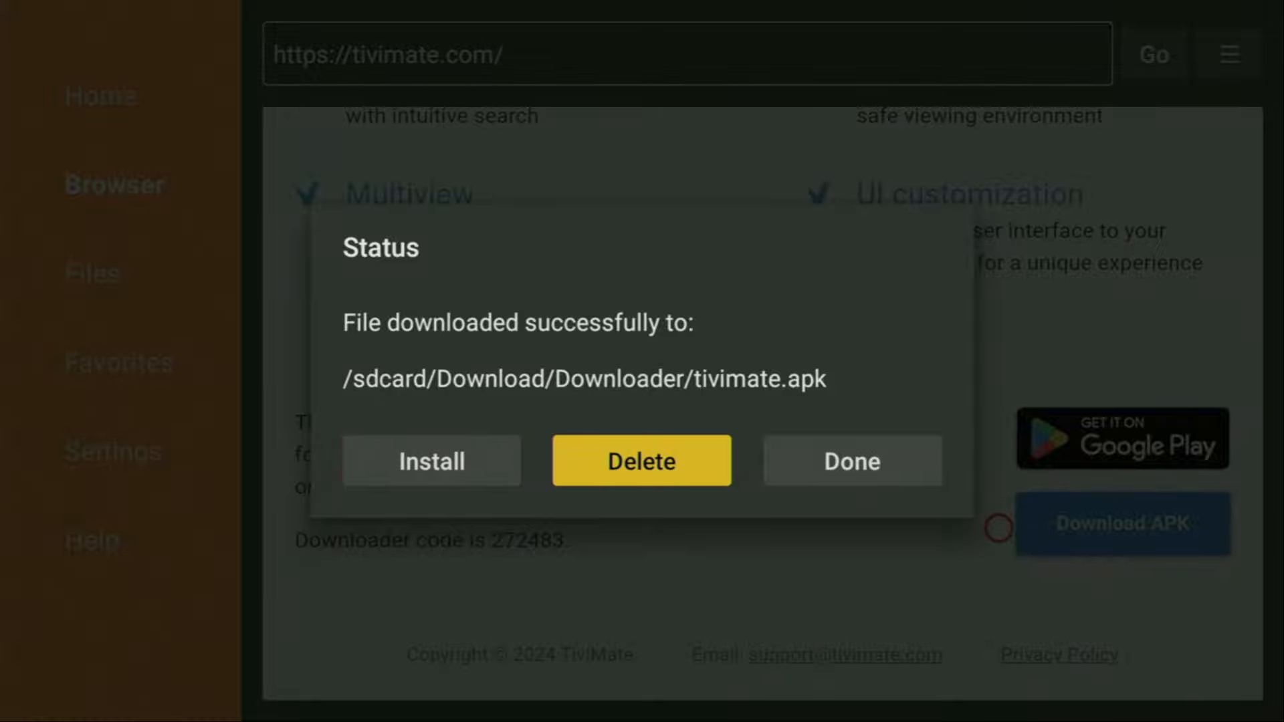
Delete the downloaded tivimate.apk file from the Status dialog and confirm
left_click(641, 460)
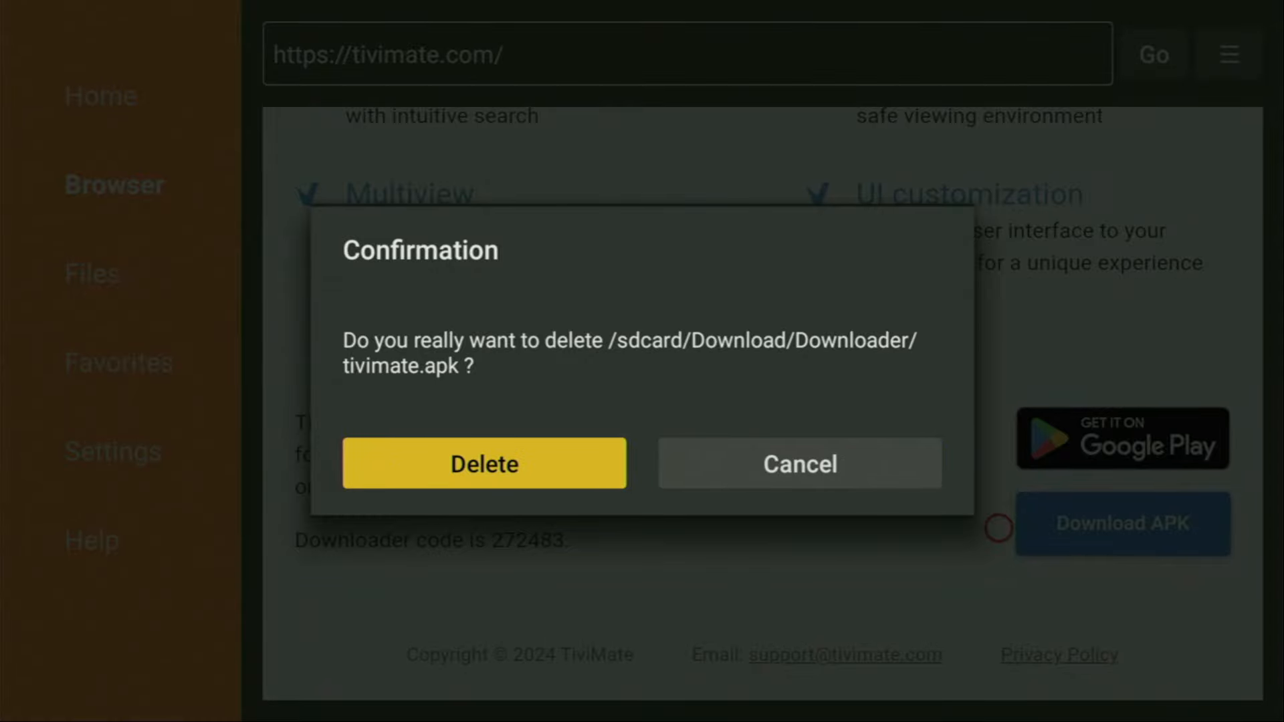
left_click(483, 464)
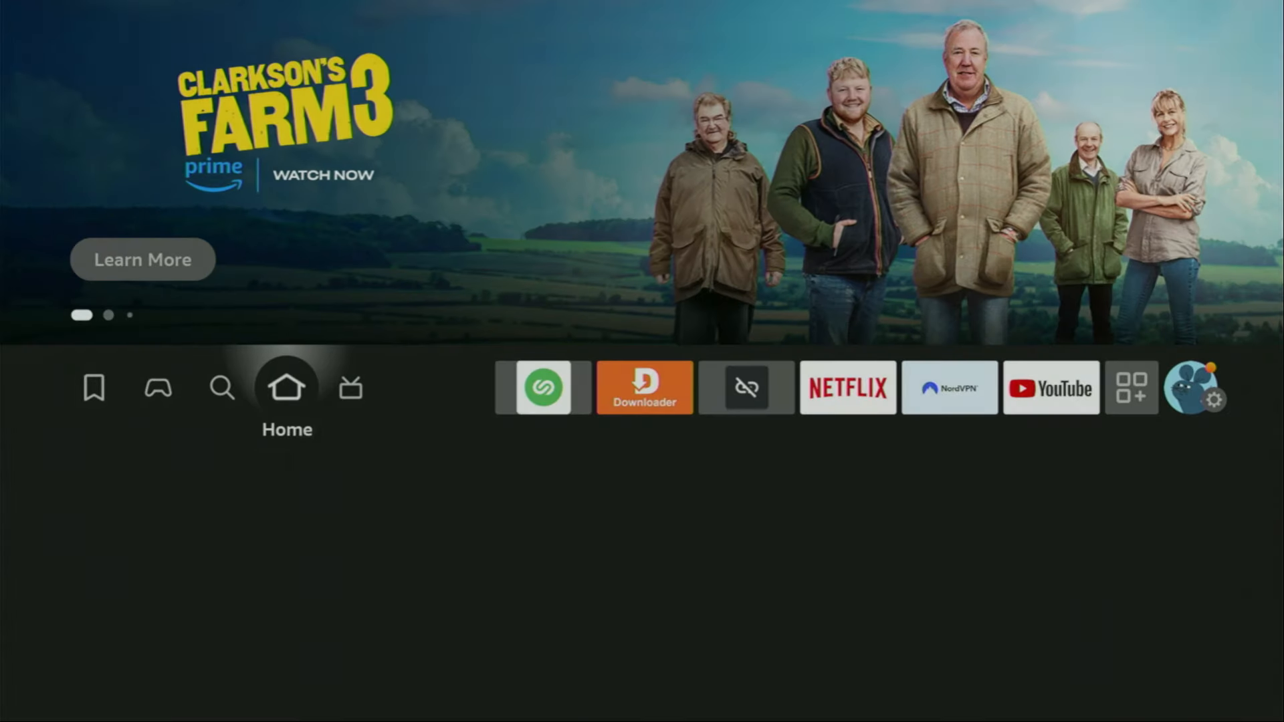
Move TiviMate to the front of the apps list and launch it
left_click(1131, 388)
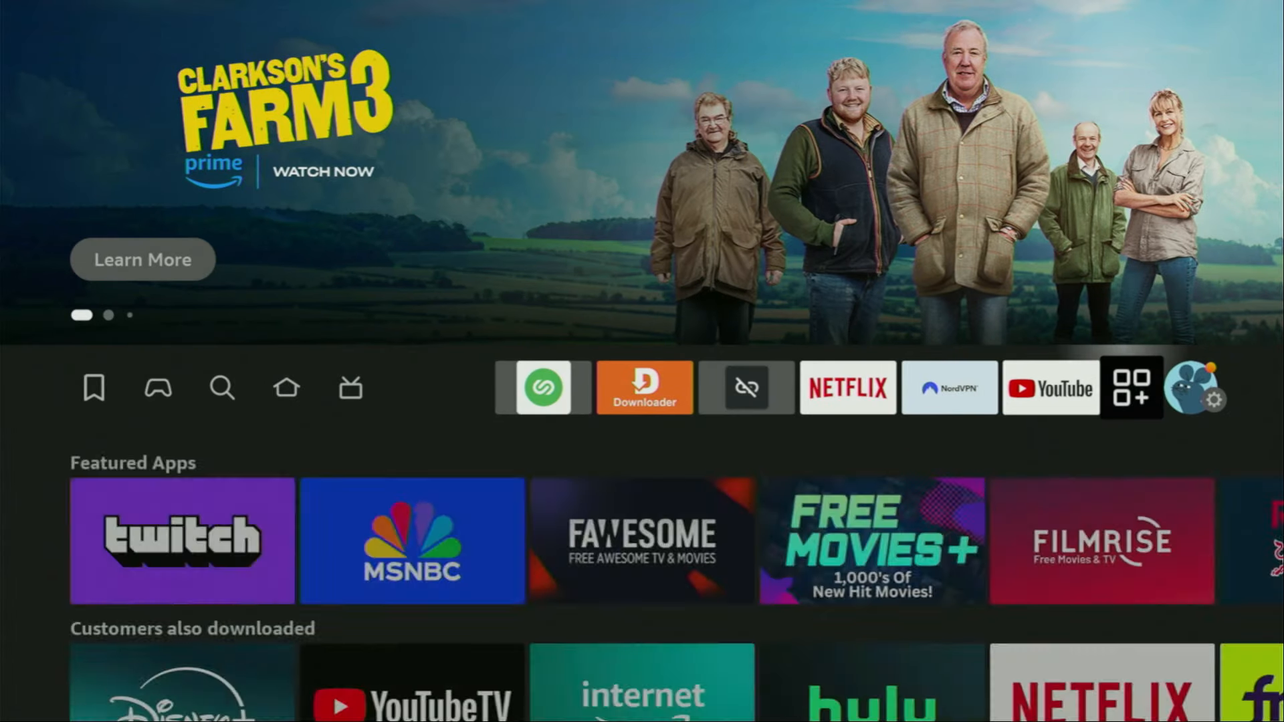
left_click(1132, 388)
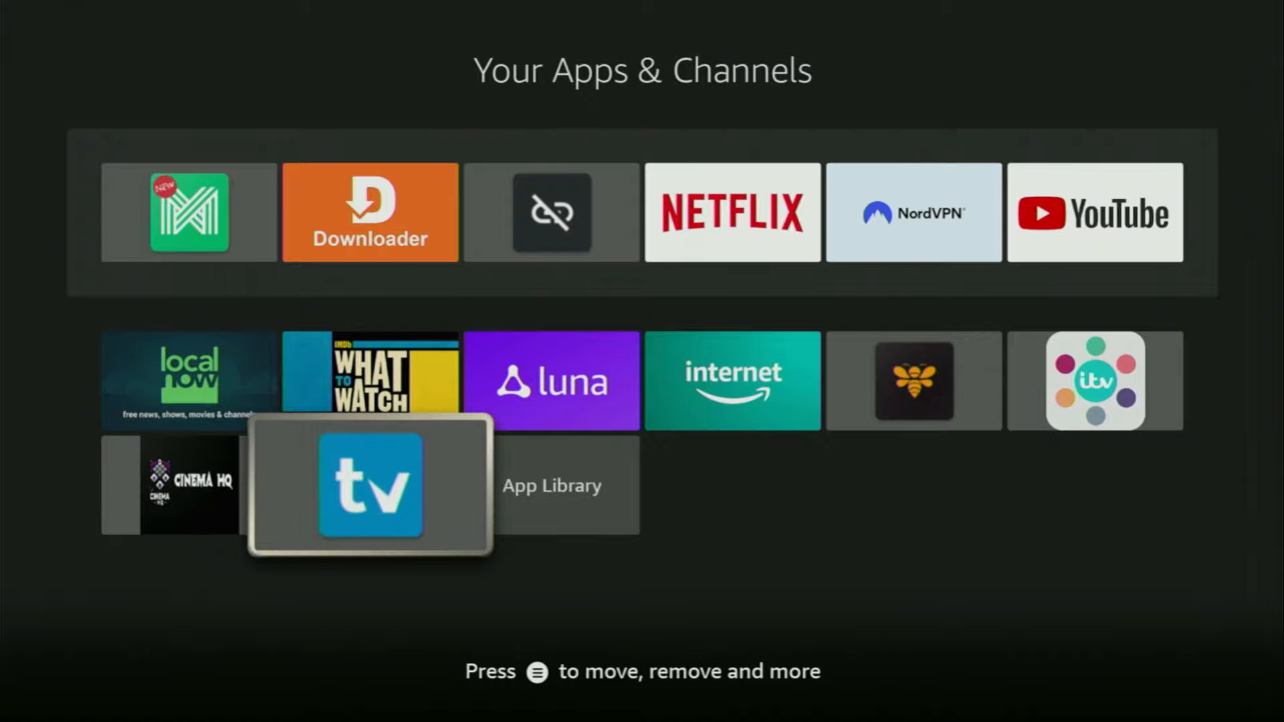
key("menu")
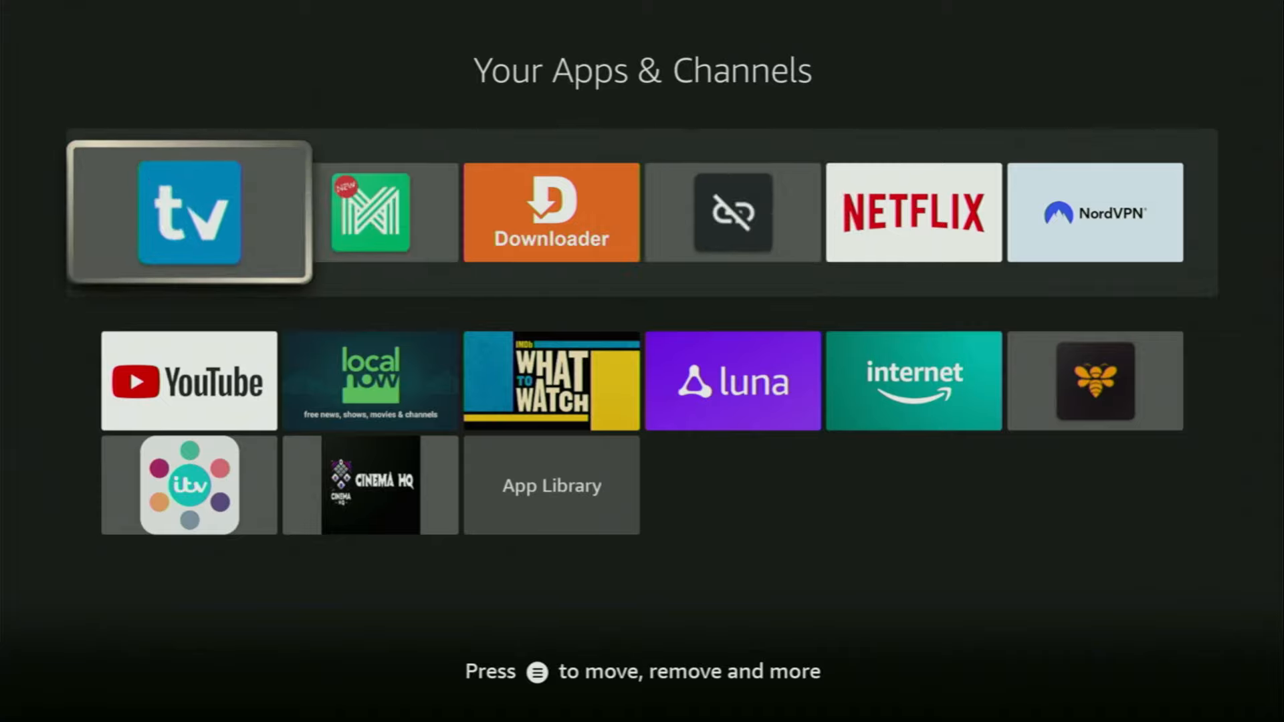
left_click(188, 213)
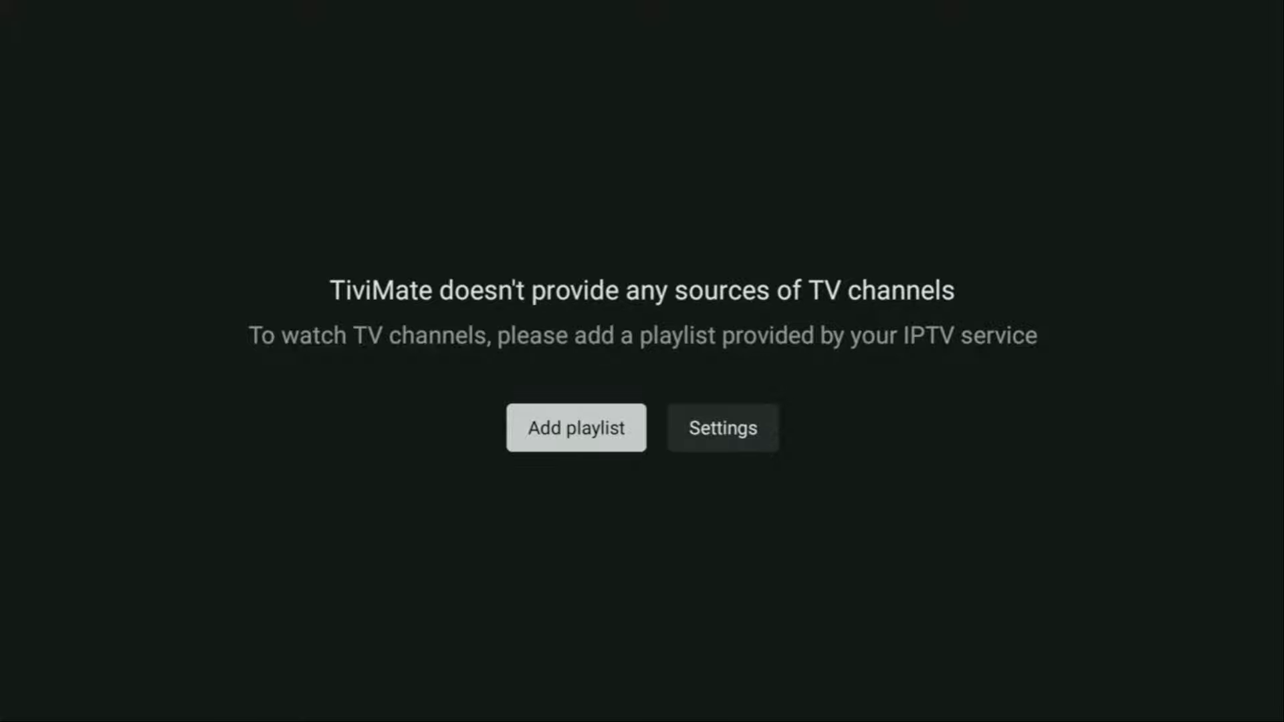
Start Add playlist, view the M3U playlist options, then return to the playlist type chooser
left_click(575, 429)
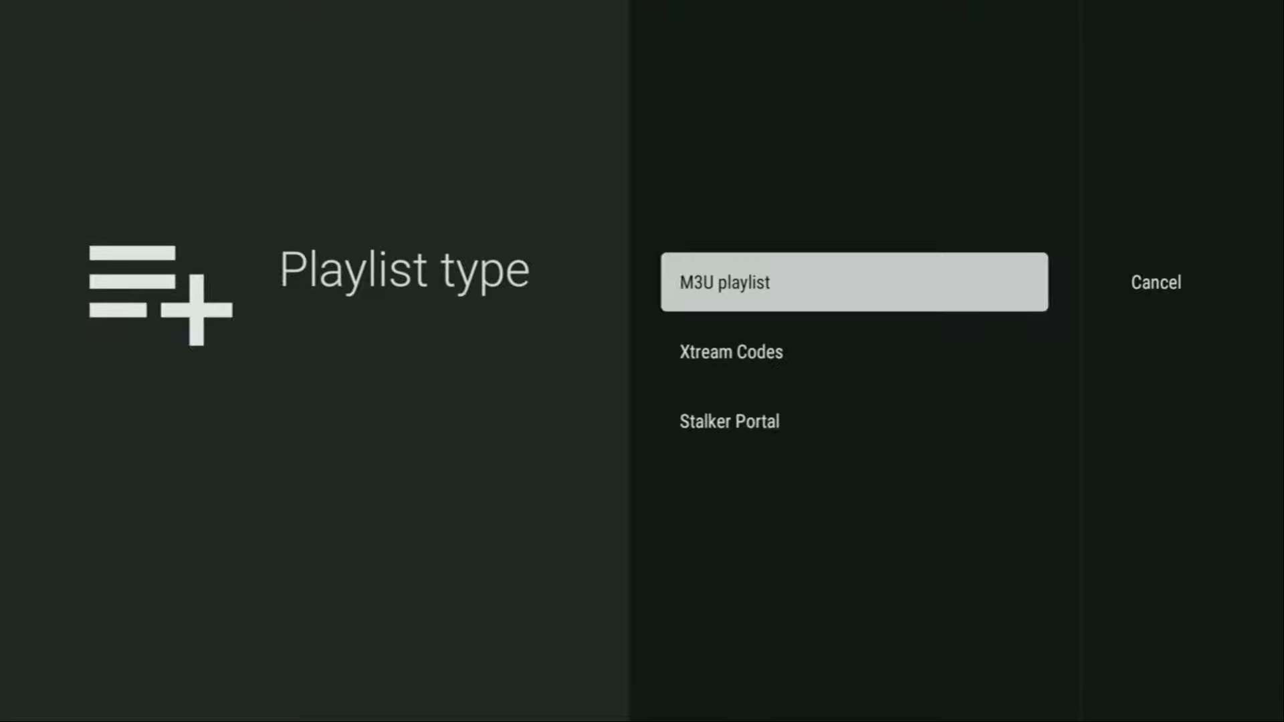
left_click(852, 282)
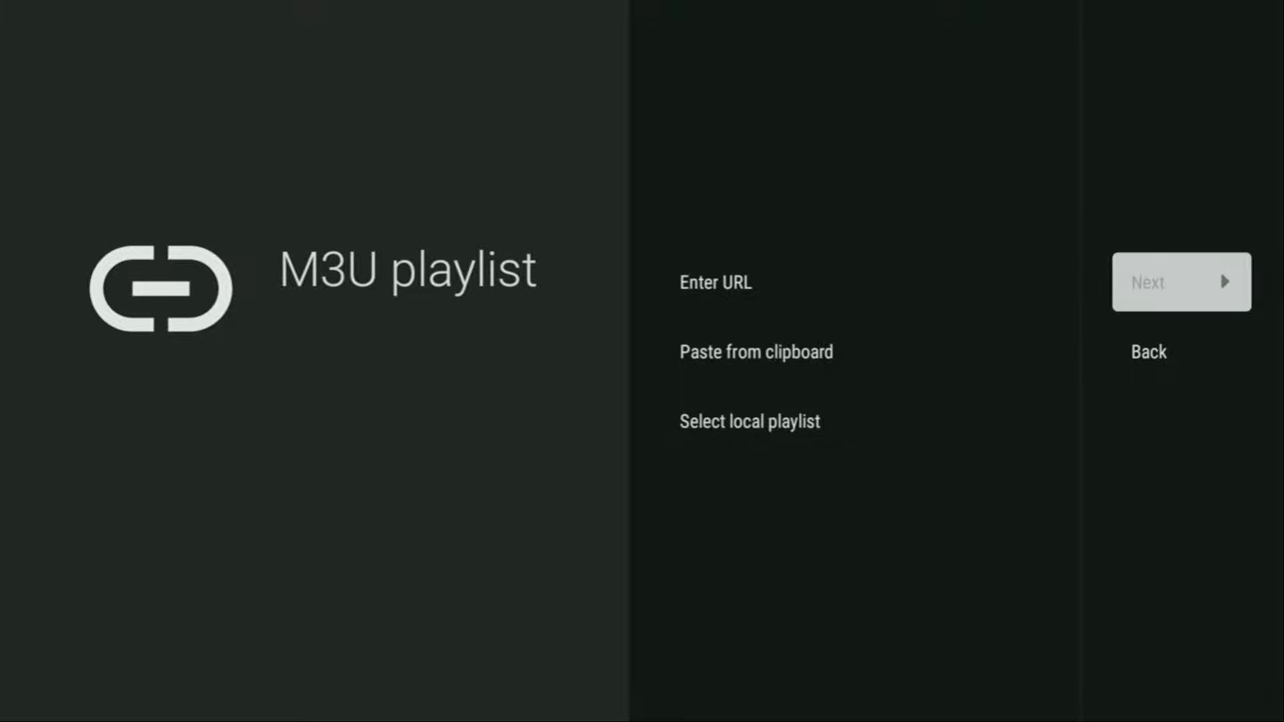
left_click(1148, 352)
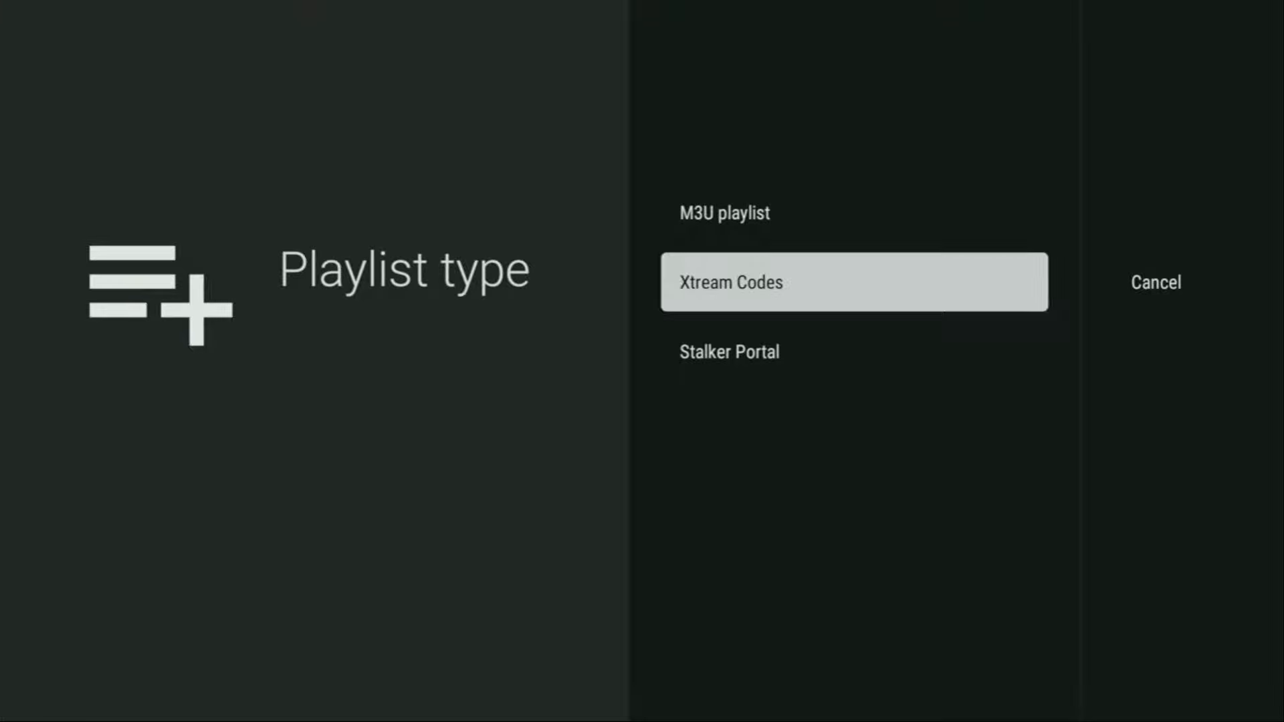
Choose Xtream Codes and step through the server address, username and password form
left_click(852, 282)
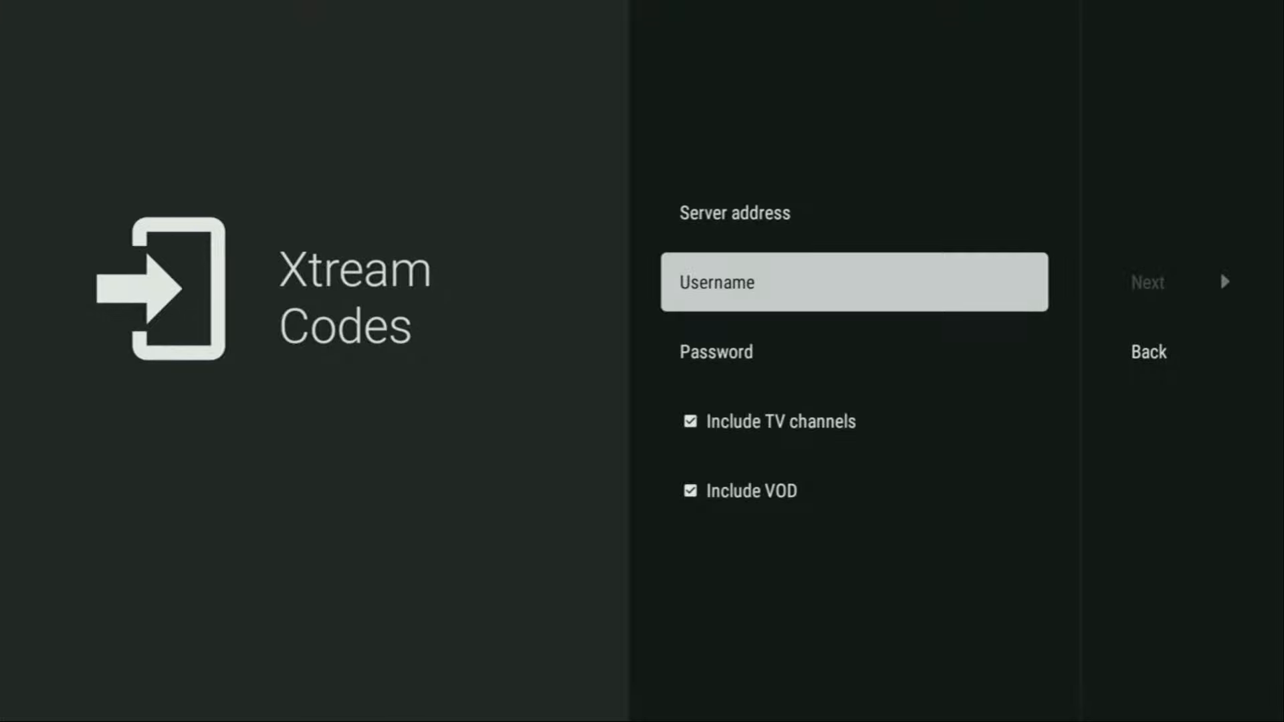
key("down")
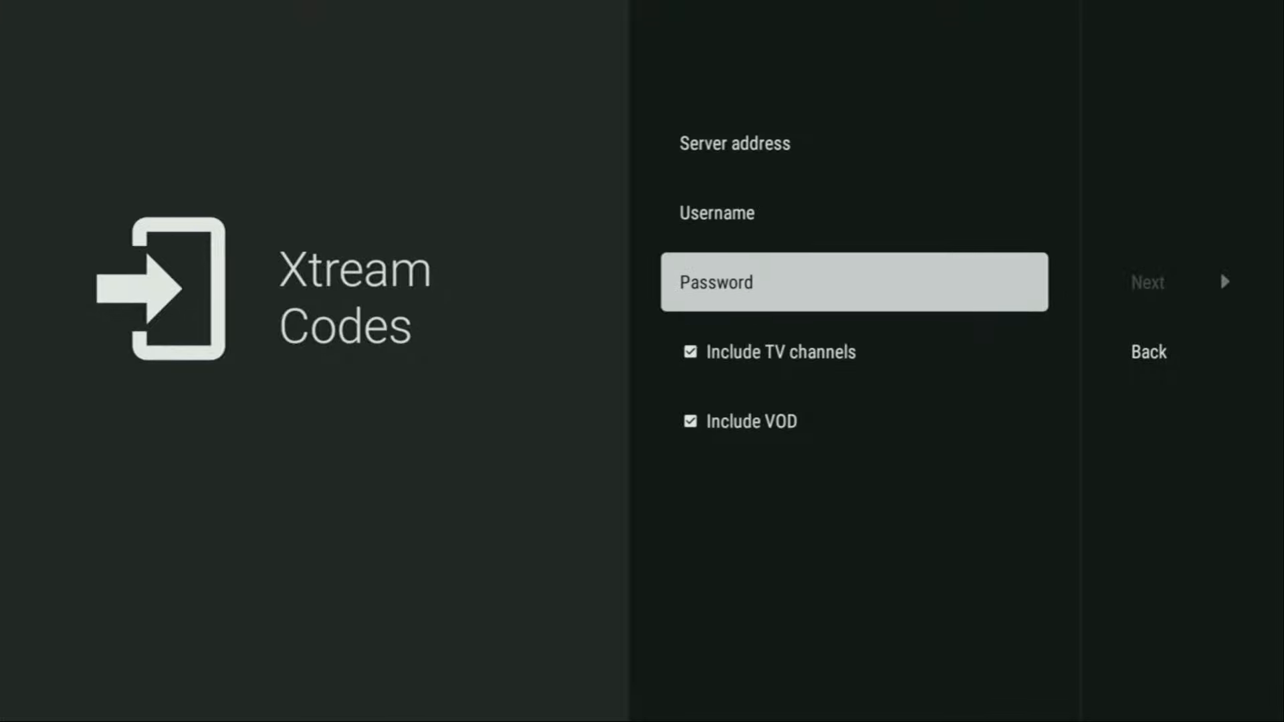
key("down")
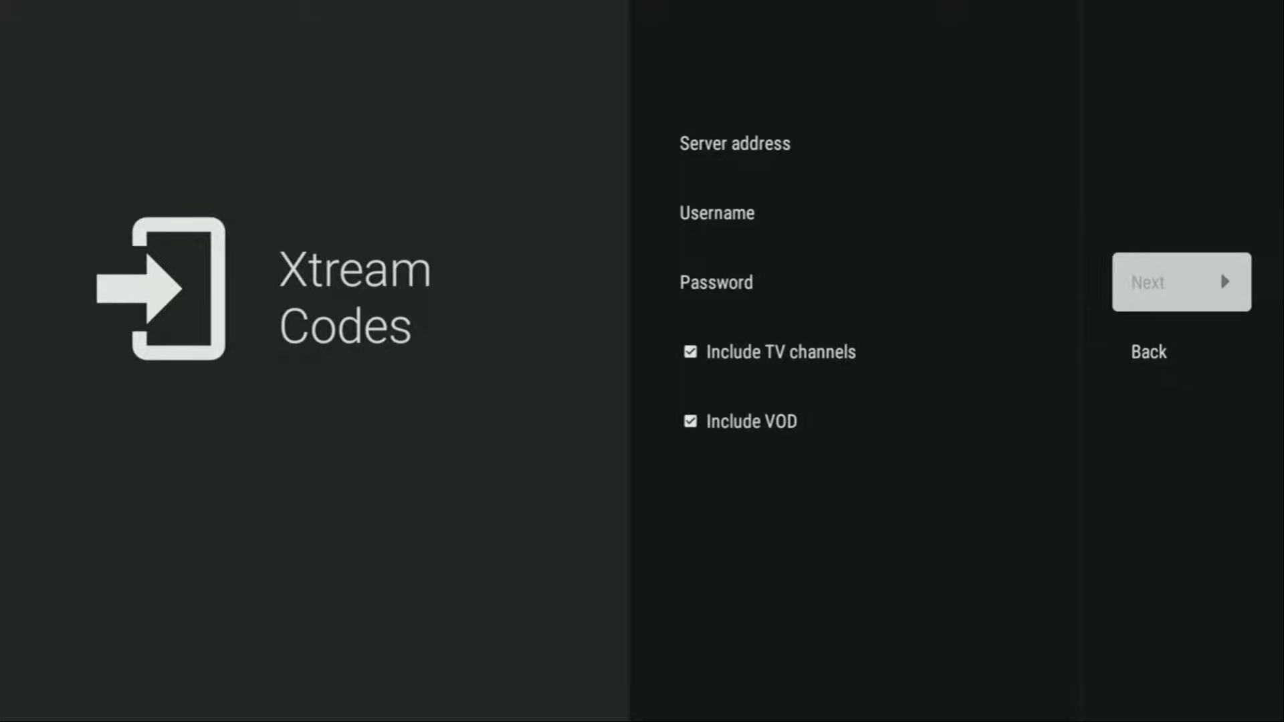